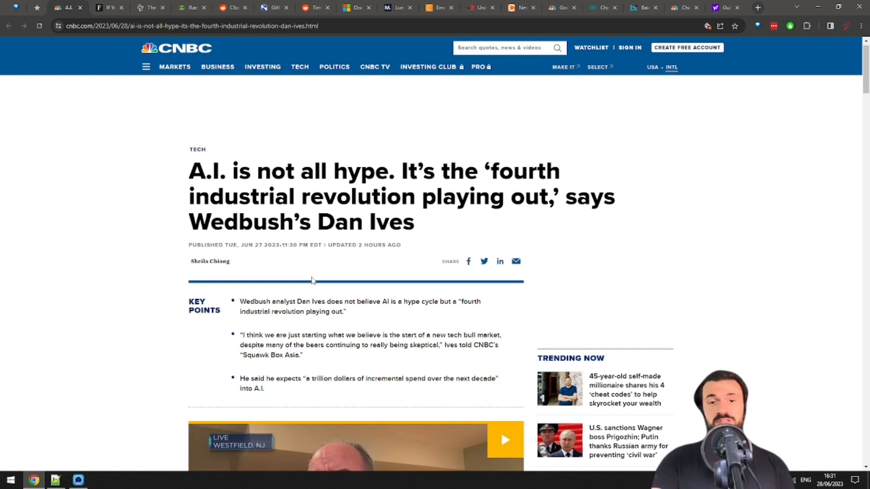
mouse_move(327, 321)
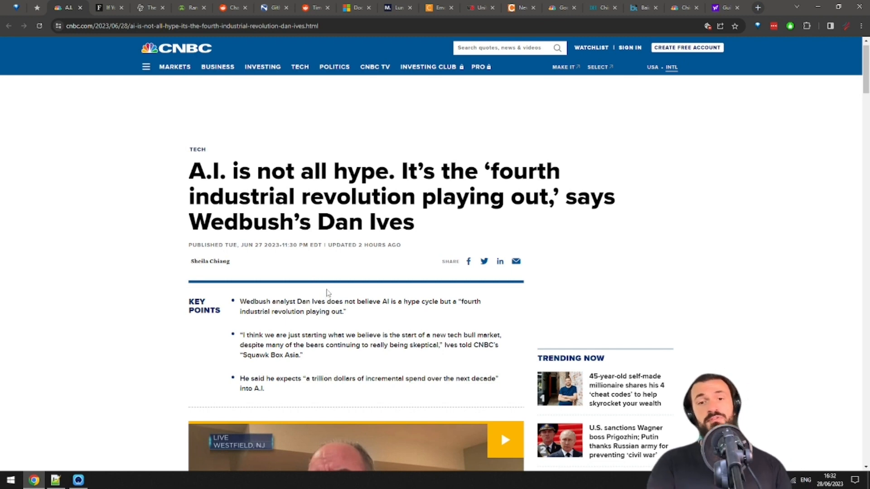
mouse_move(317, 296)
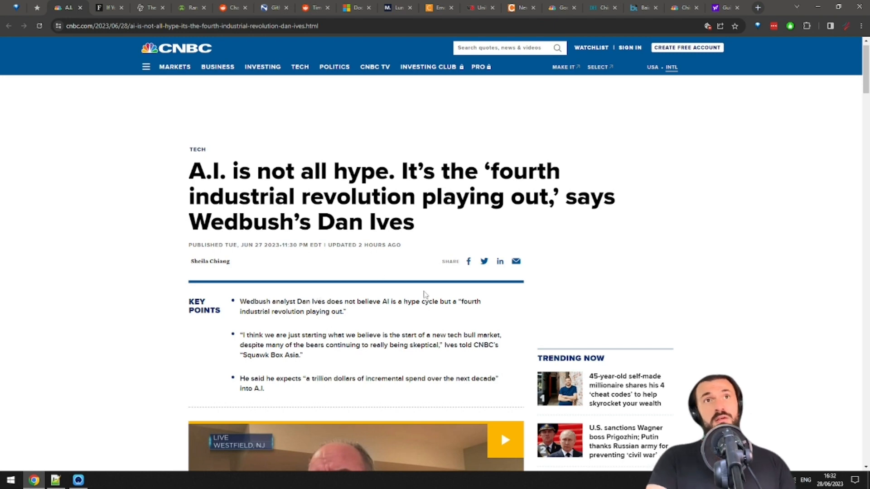
mouse_move(465, 4)
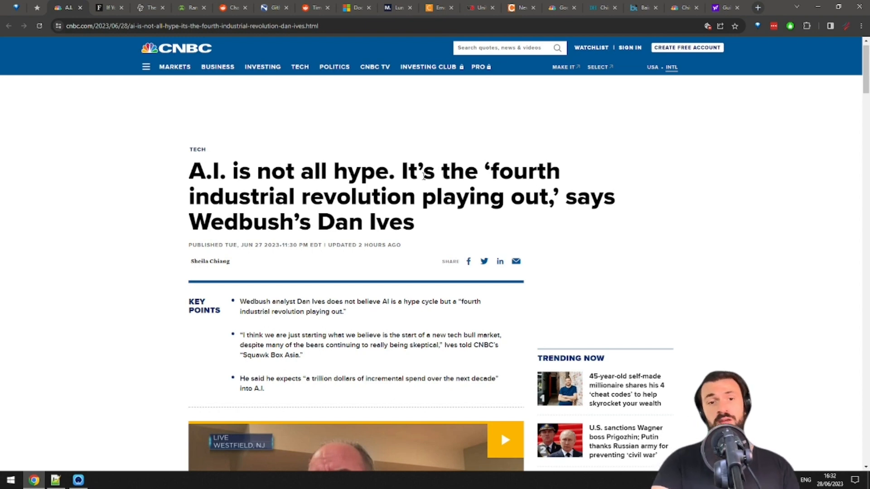
- Scroll the CNBC article past the video to Dan Ives's '1995 moment' and ChatGPT paragraphs
scroll(down, 3)
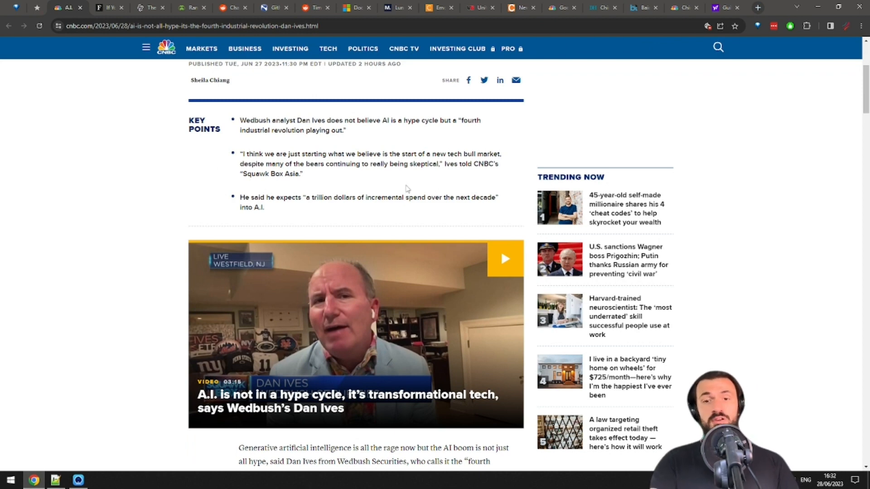
mouse_move(402, 189)
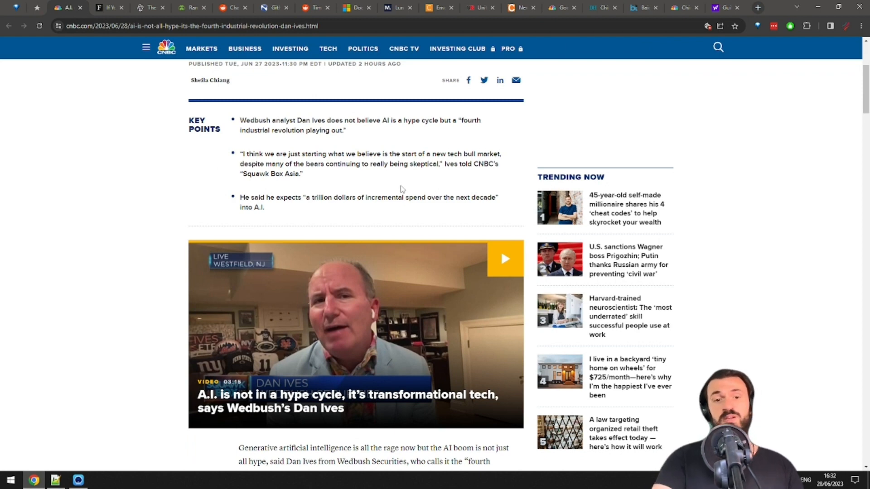
mouse_move(373, 182)
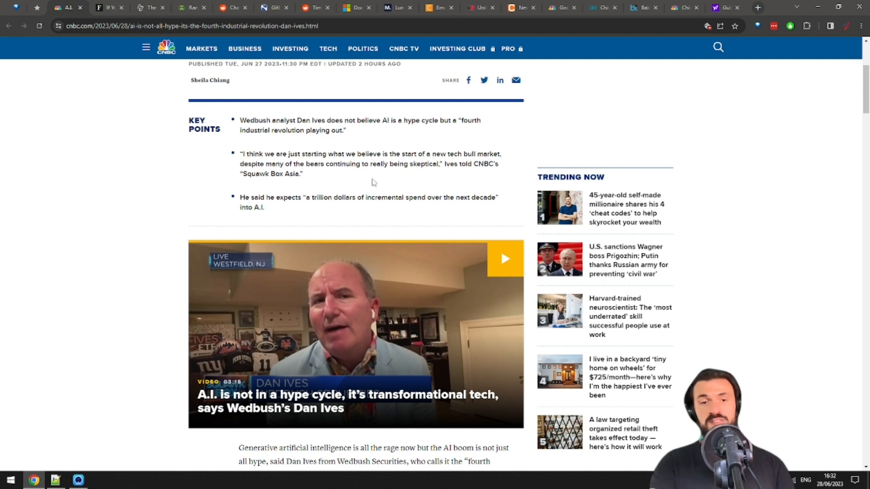
scroll(down, 3)
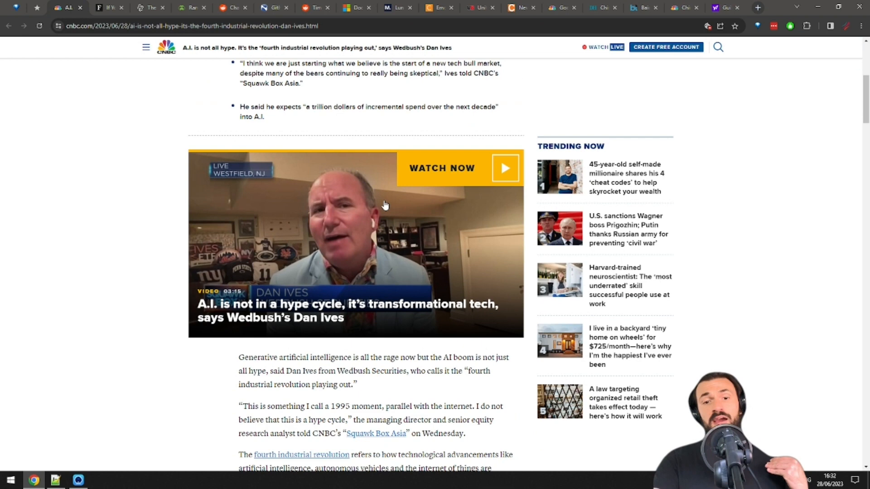
scroll(down, 3)
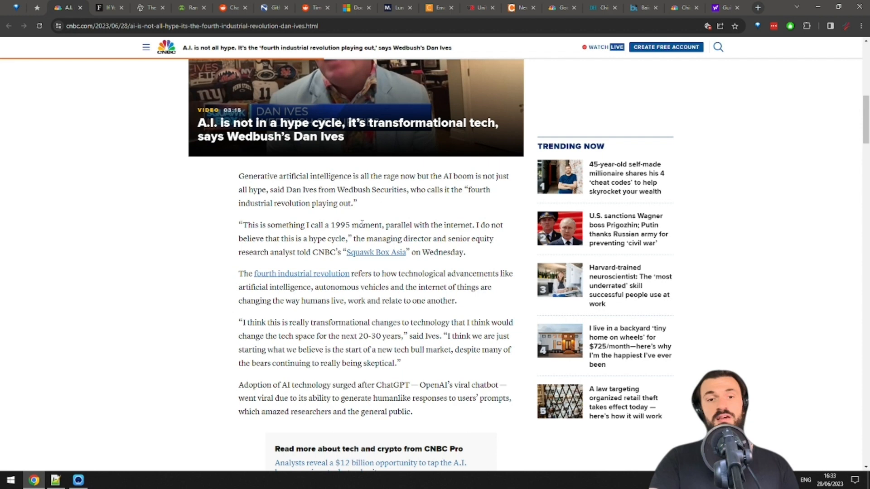
scroll(down, 3)
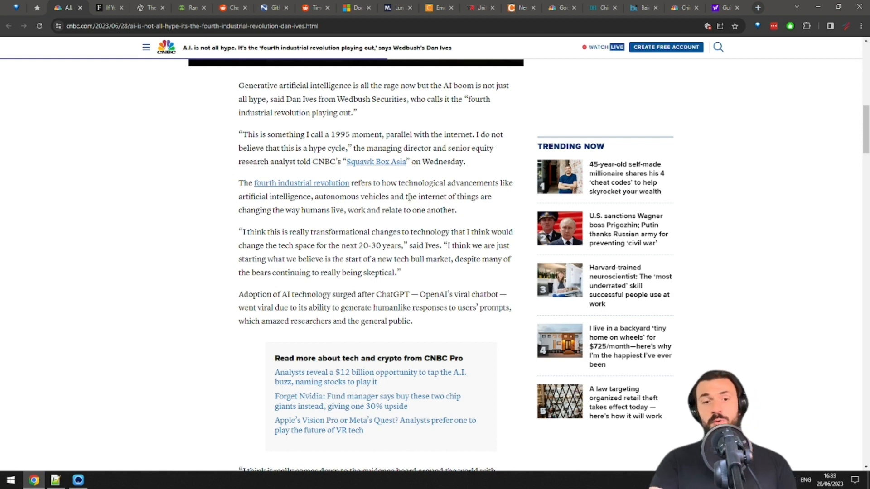
- Glance at the Forbes generative AI tab, then switch to Decrypt's 'These Three AI Startups Just Raised $2 Billion'
click(109, 7)
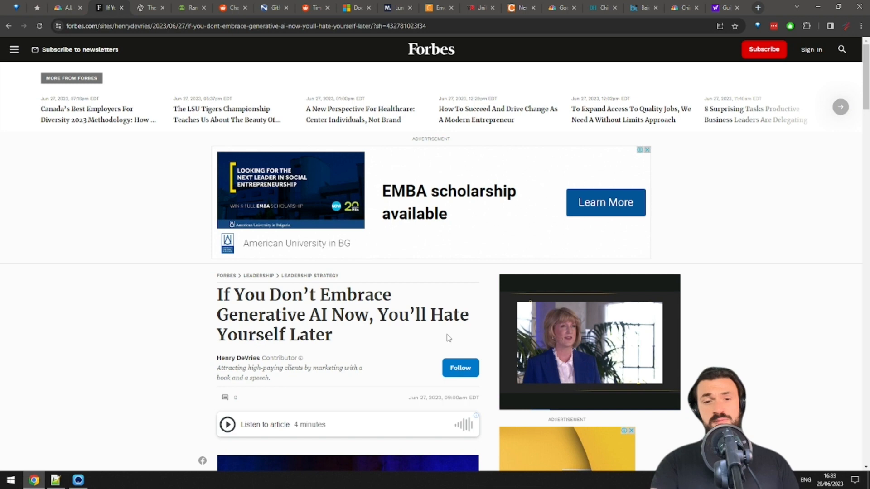
mouse_move(430, 344)
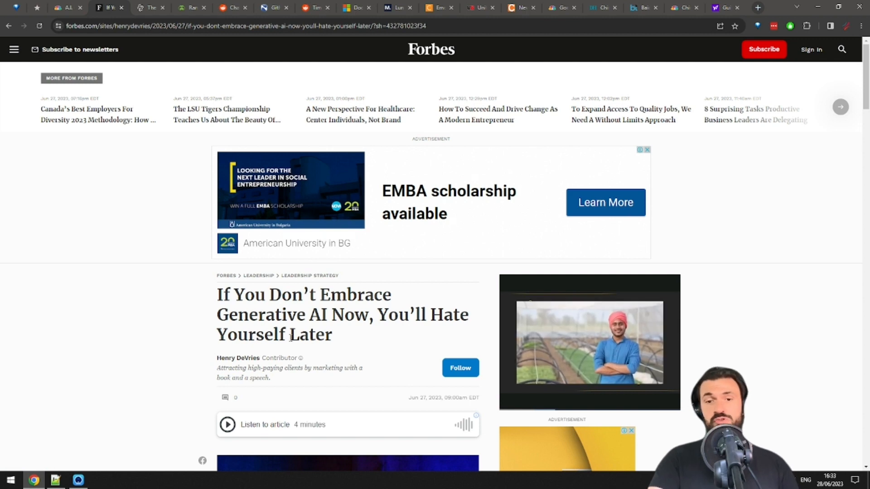
click(150, 7)
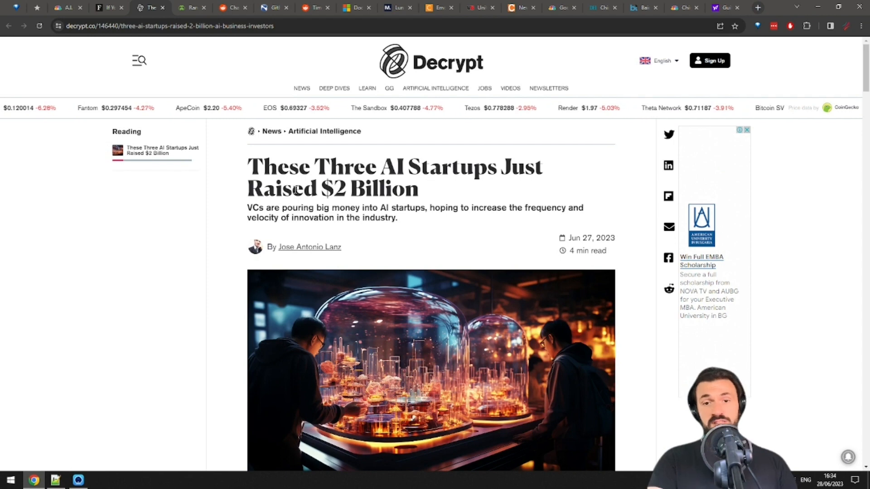
- Scroll the Decrypt story past the header image to the MosaicML, NoTraffic and CalypsoAI paragraph
scroll(down, 3)
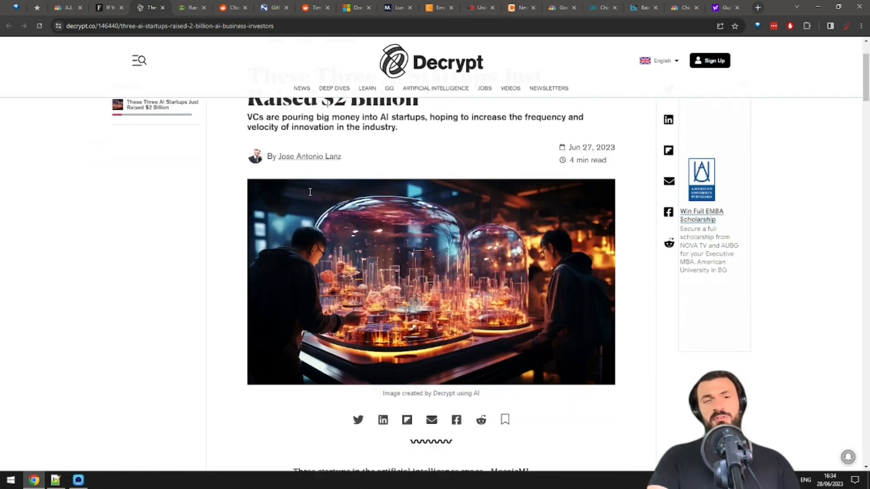
scroll(down, 3)
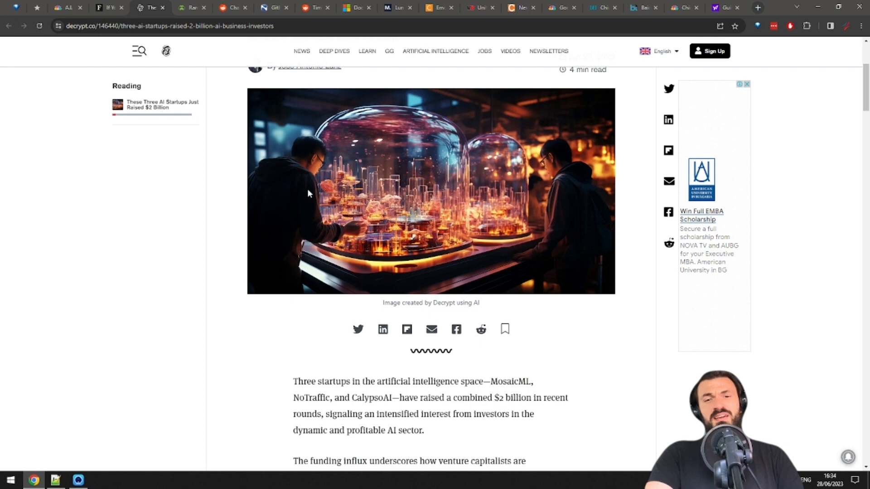
mouse_move(308, 193)
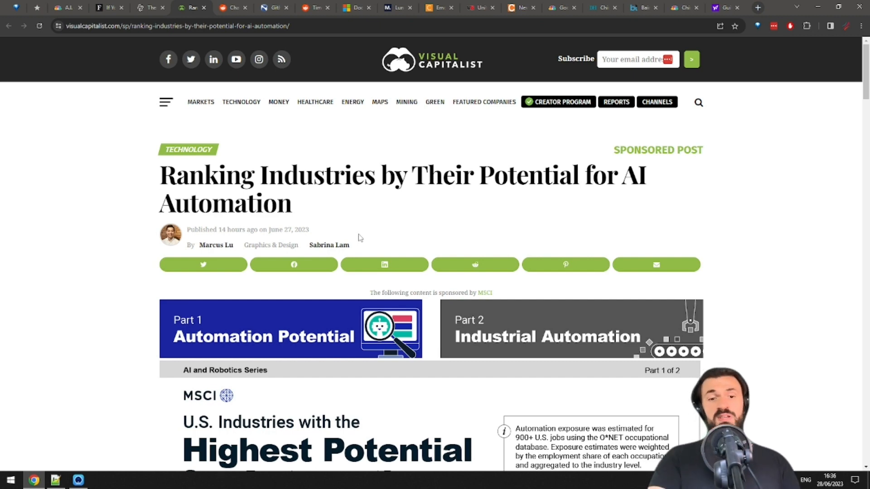
- Scroll Visual Capitalist's AI automation ranking to the employment exposure chart, office support at 46%
scroll(down, 3)
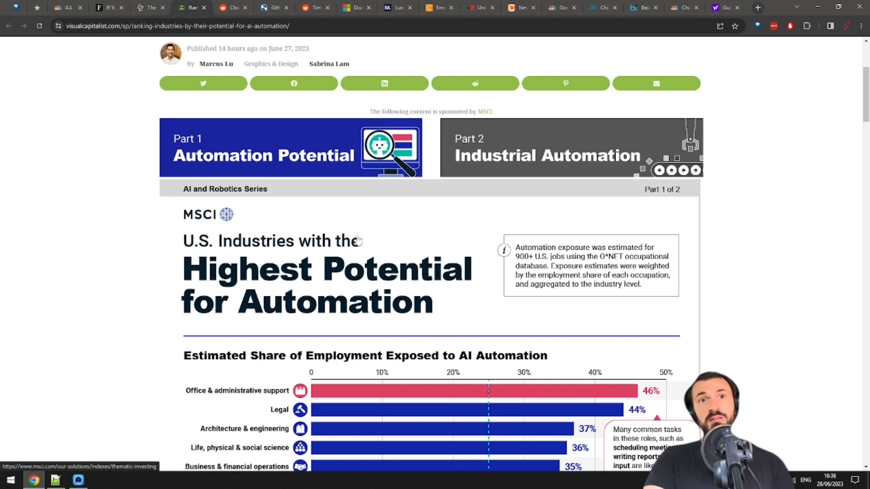
scroll(down, 3)
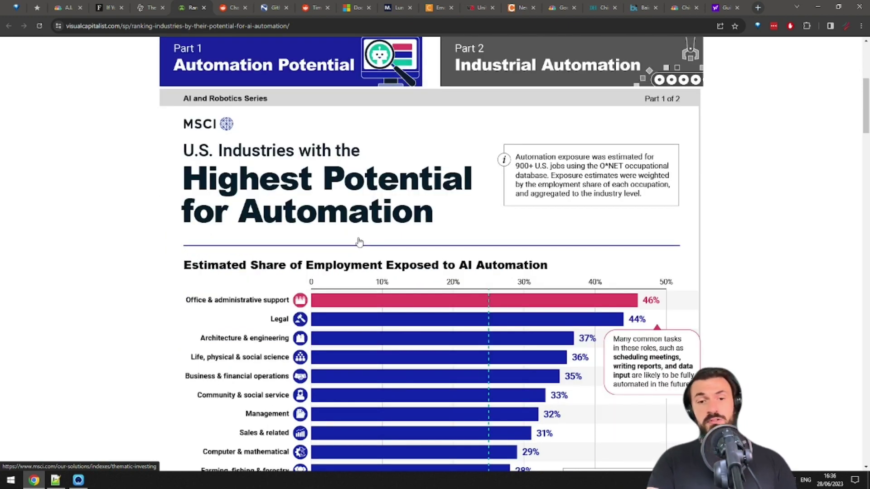
scroll(down, 3)
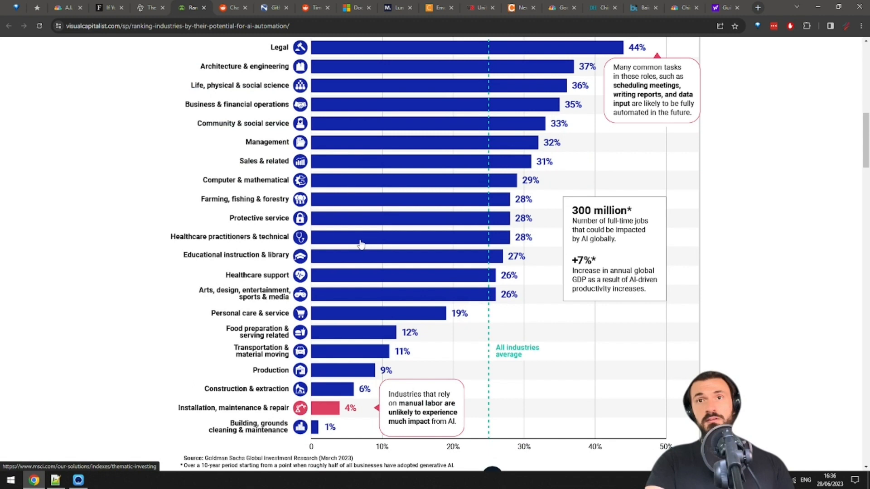
scroll(up, 3)
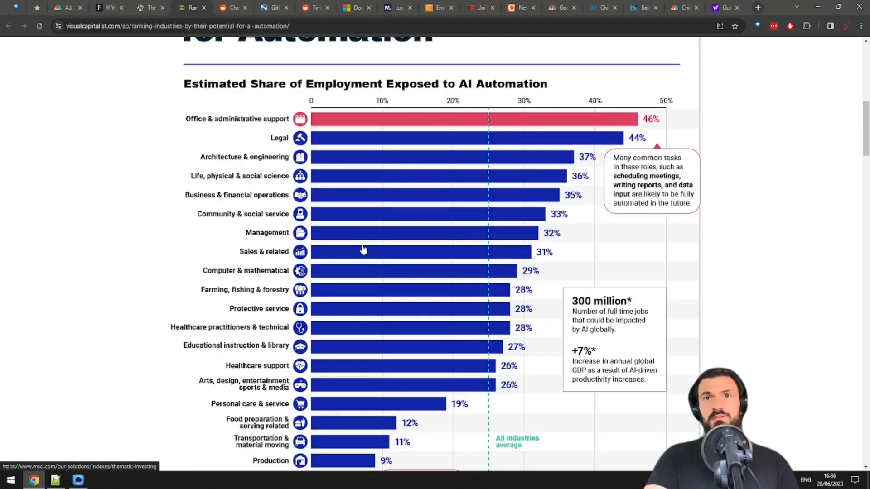
mouse_move(447, 150)
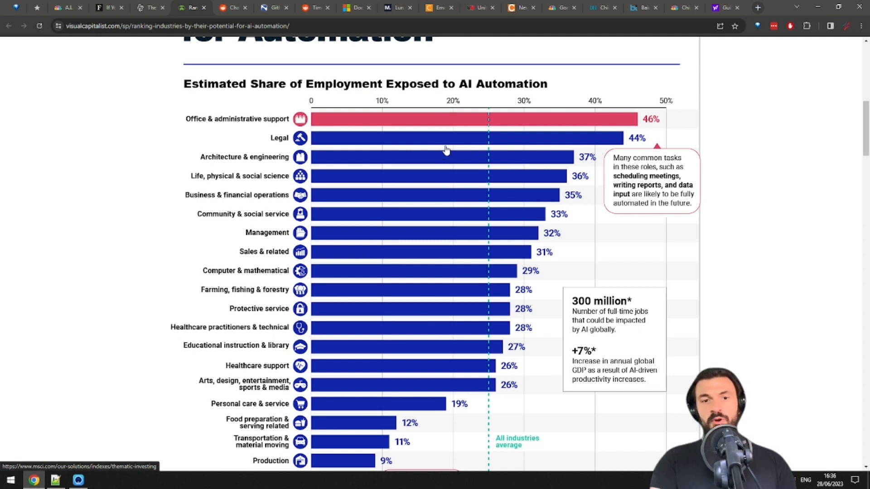
mouse_move(604, 183)
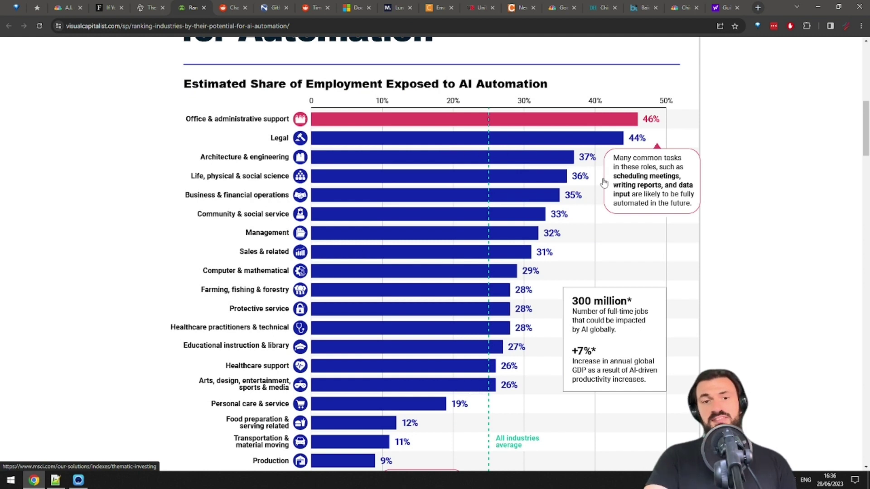
mouse_move(599, 184)
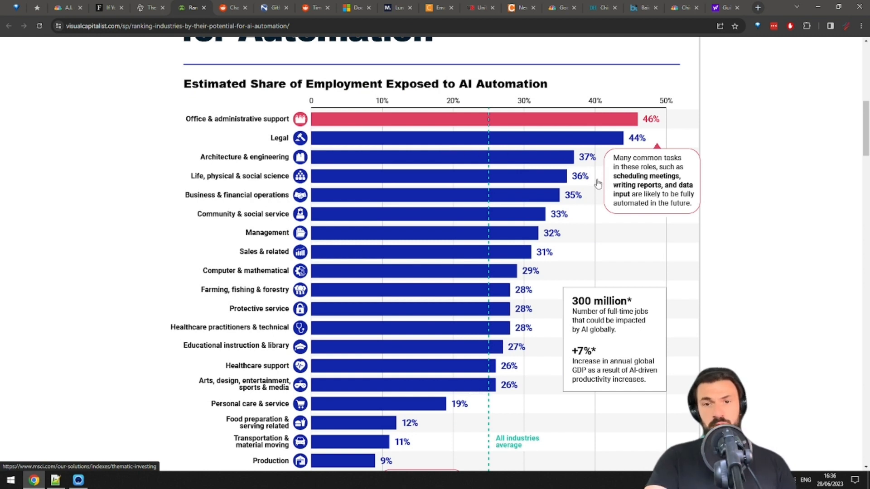
mouse_move(578, 197)
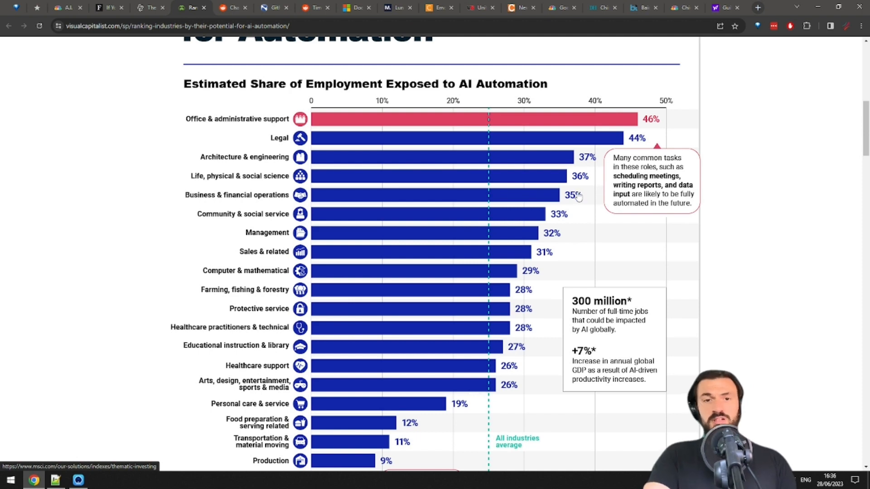
mouse_move(565, 196)
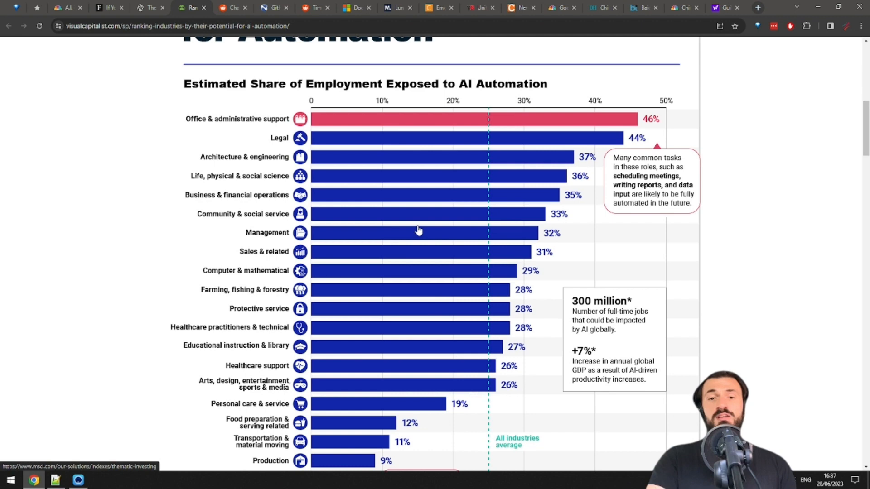
mouse_move(418, 230)
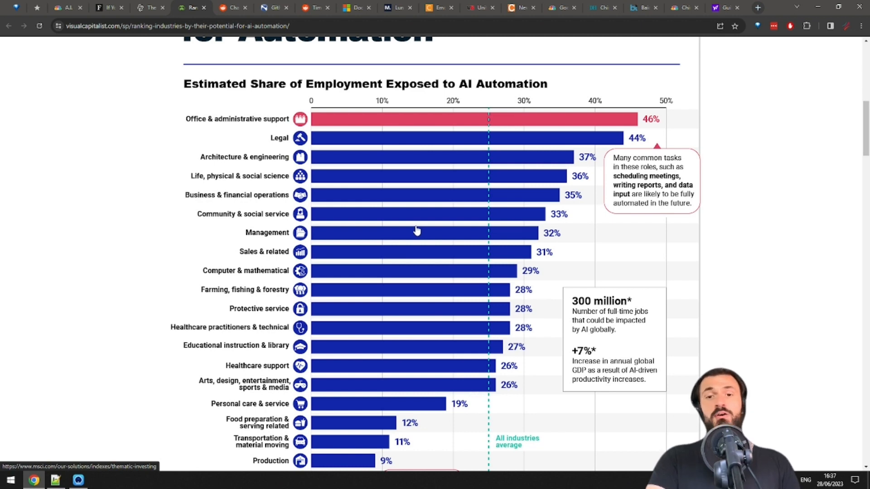
mouse_move(409, 229)
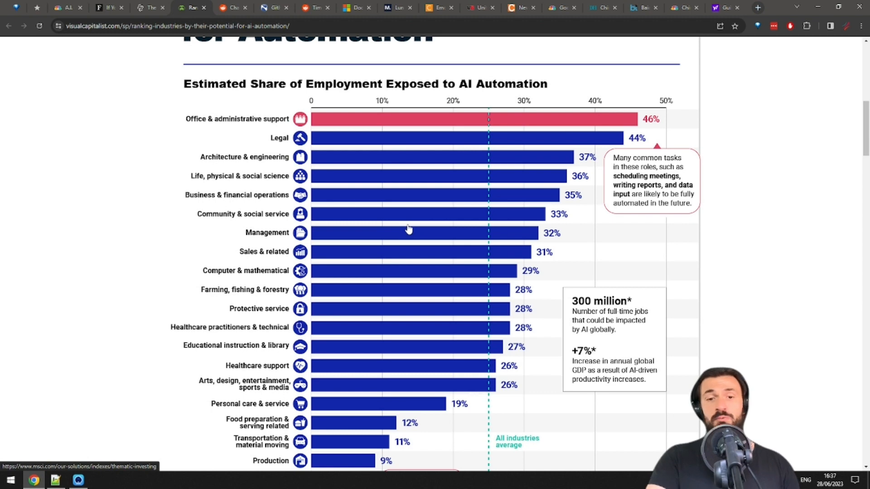
mouse_move(411, 233)
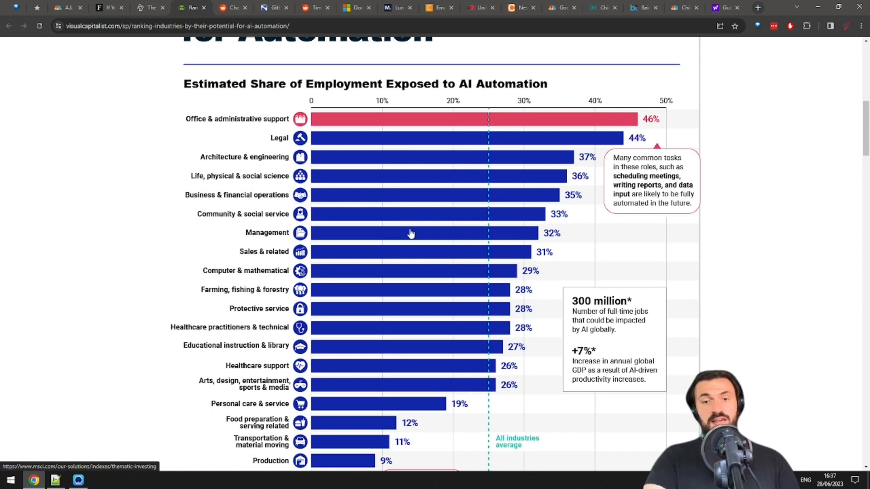
mouse_move(417, 232)
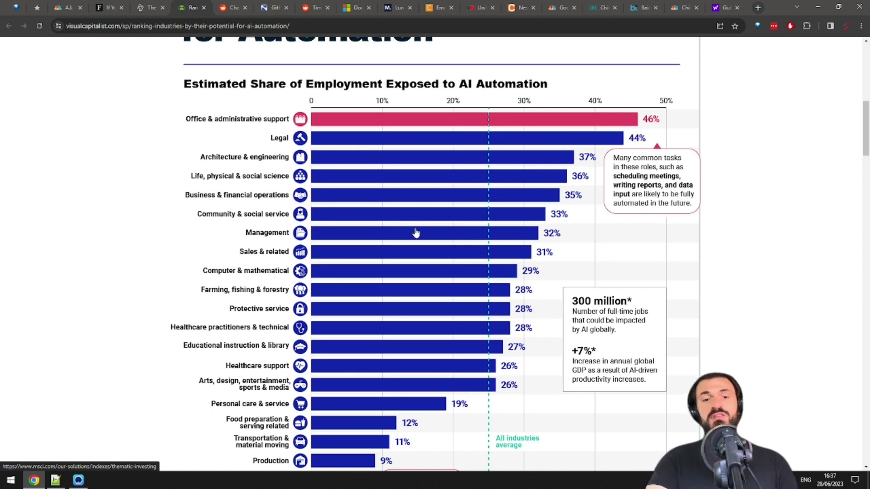
mouse_move(396, 257)
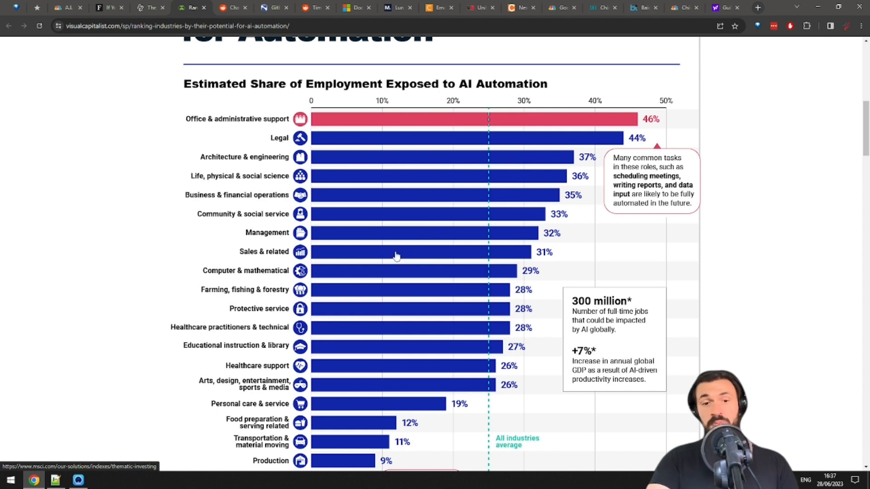
mouse_move(406, 306)
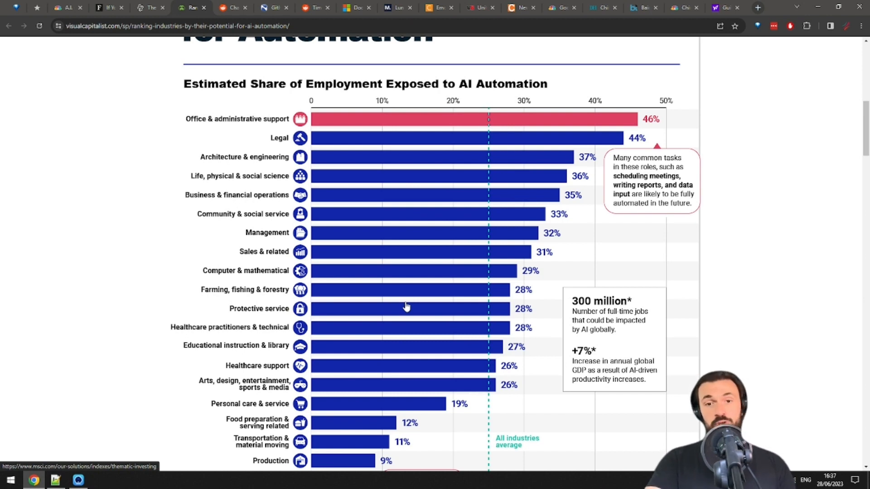
- Scroll to the chart's bottom, where building and grounds cleaning and maintenance sits at 1%
scroll(down, 3)
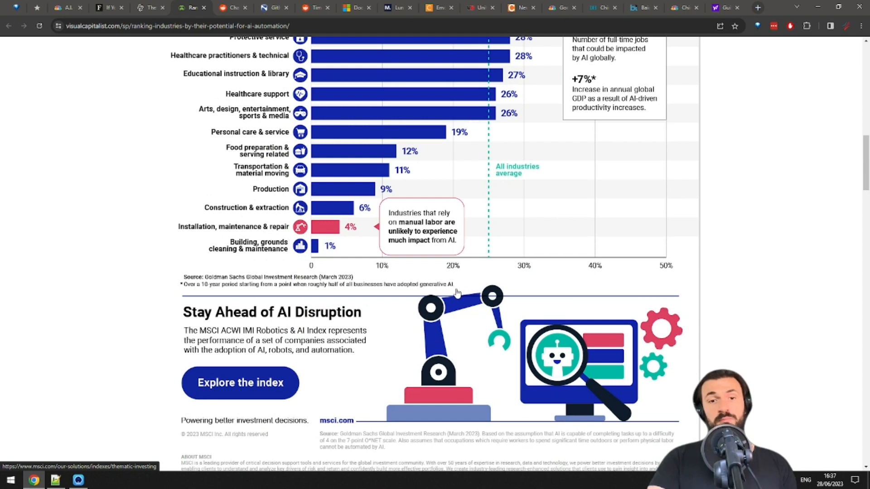
mouse_move(445, 292)
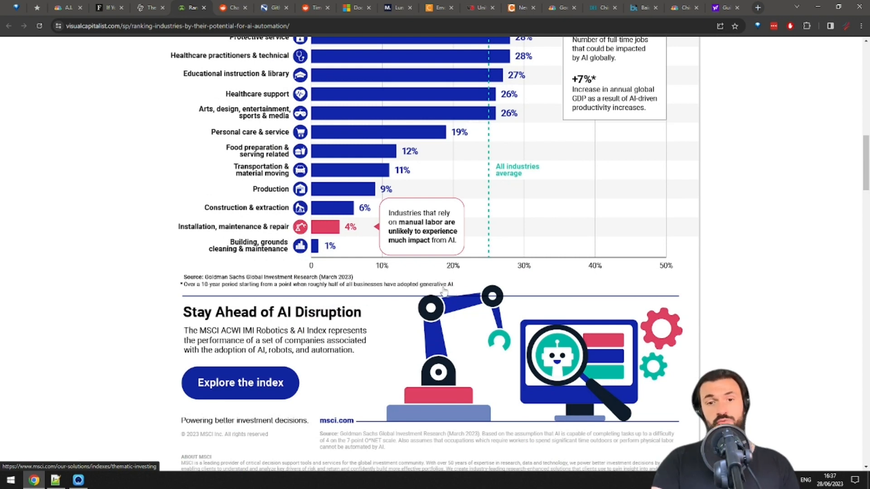
mouse_move(444, 292)
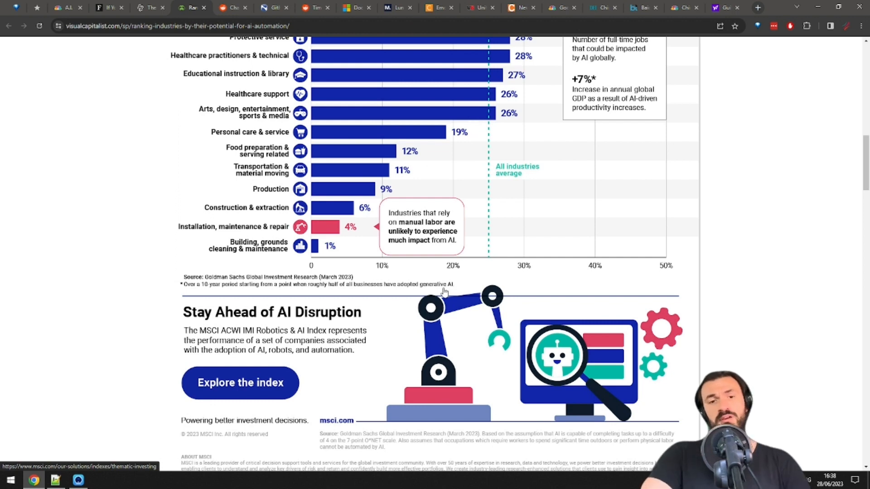
mouse_move(432, 285)
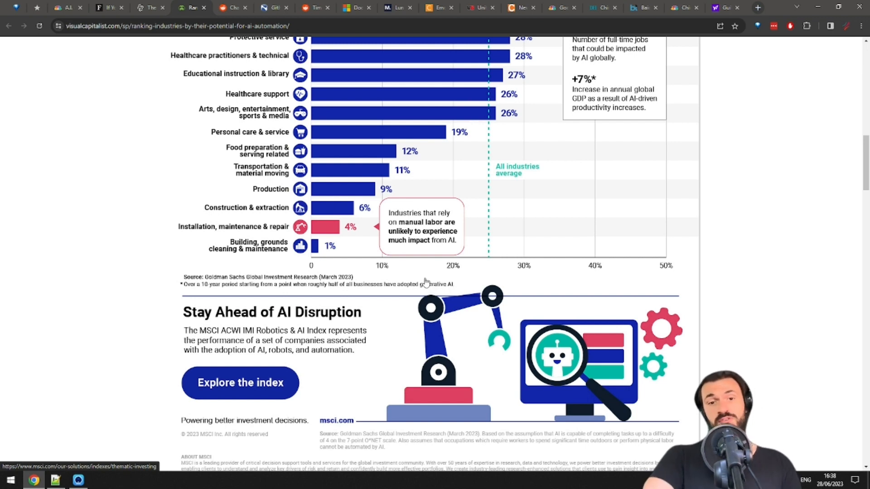
mouse_move(426, 285)
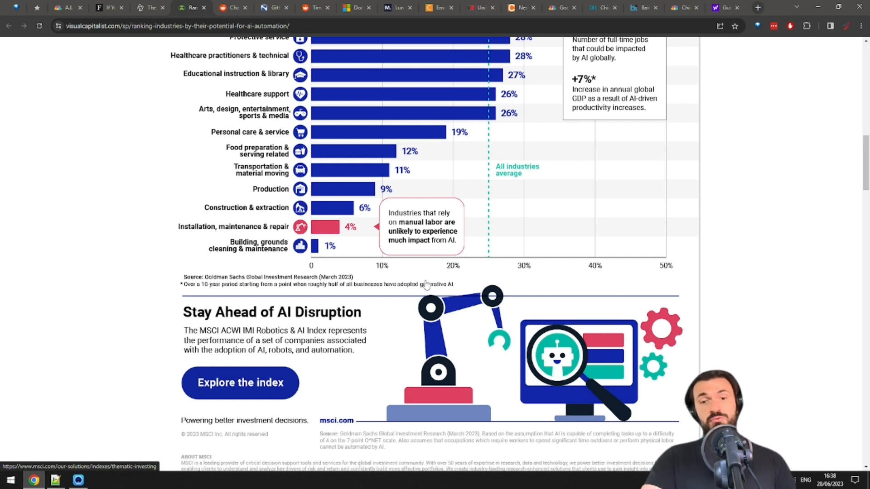
mouse_move(422, 288)
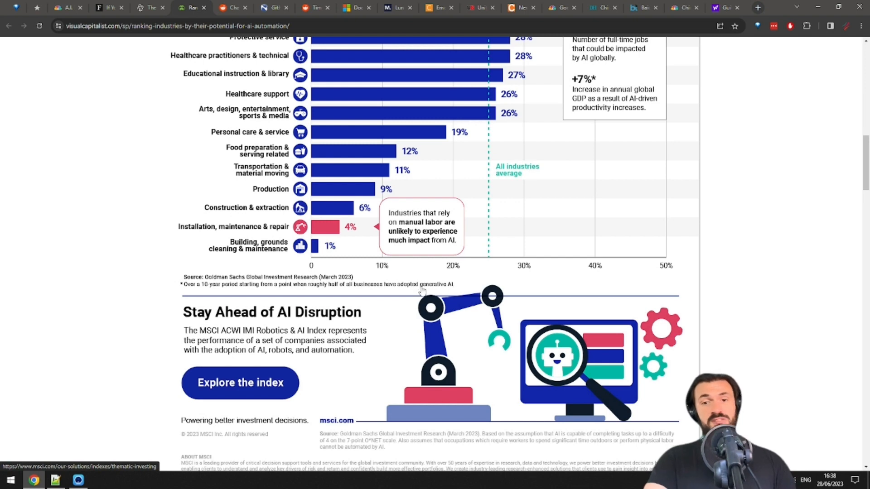
mouse_move(421, 291)
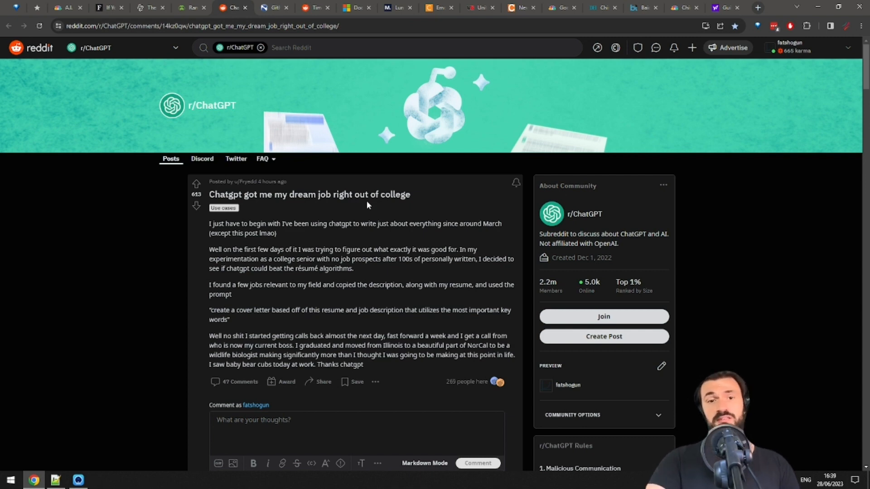
mouse_move(364, 207)
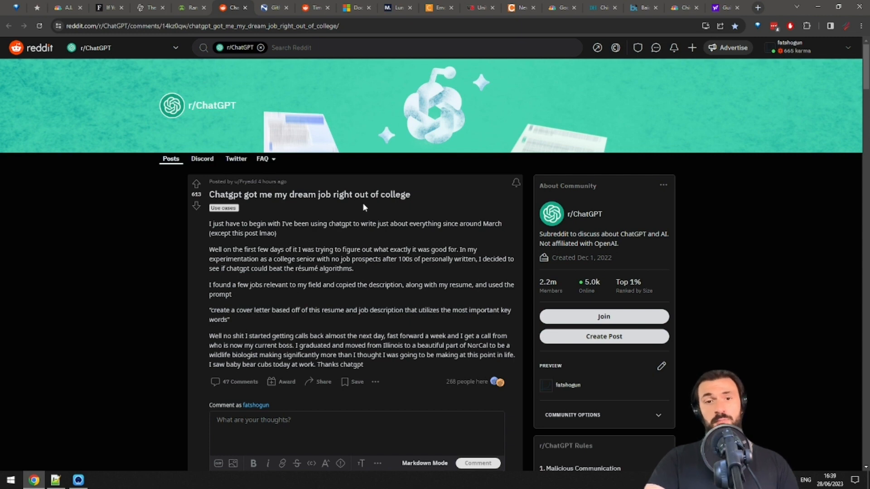
mouse_move(347, 209)
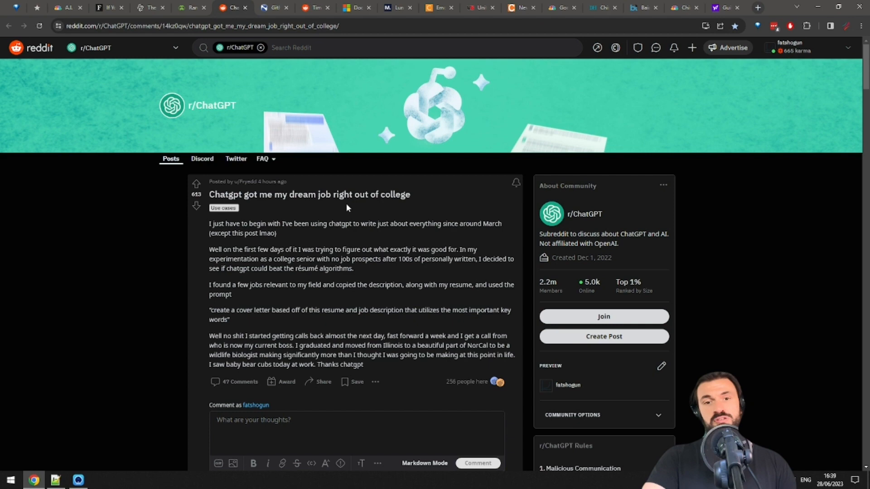
mouse_move(322, 218)
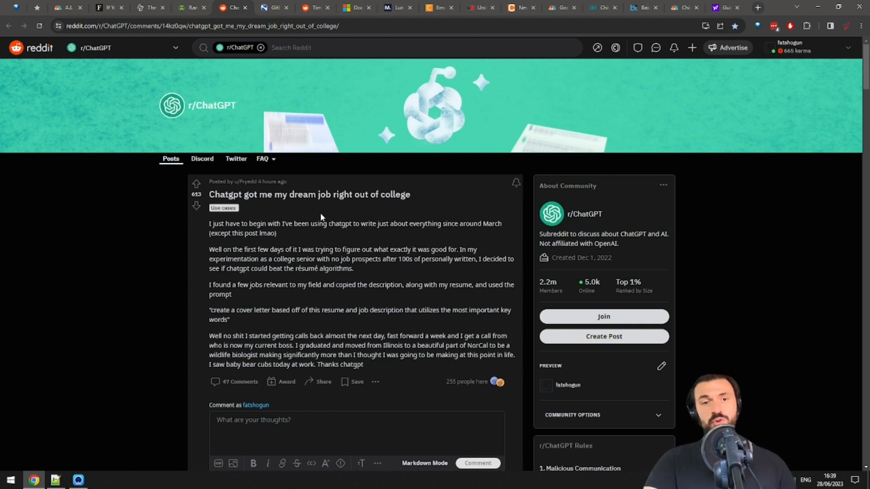
mouse_move(317, 217)
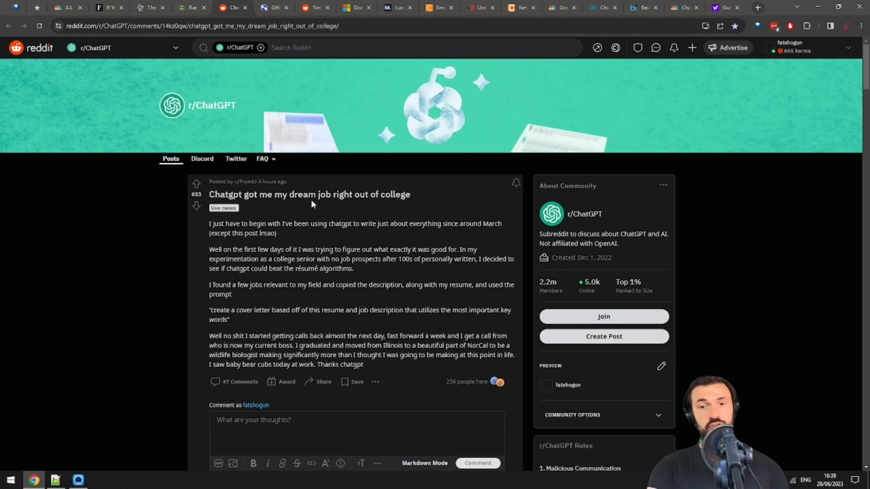
mouse_move(318, 208)
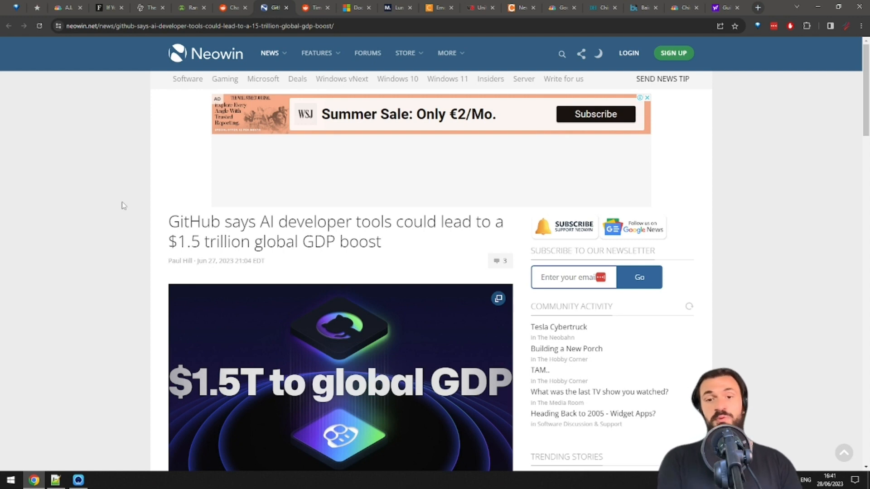
mouse_move(58, 256)
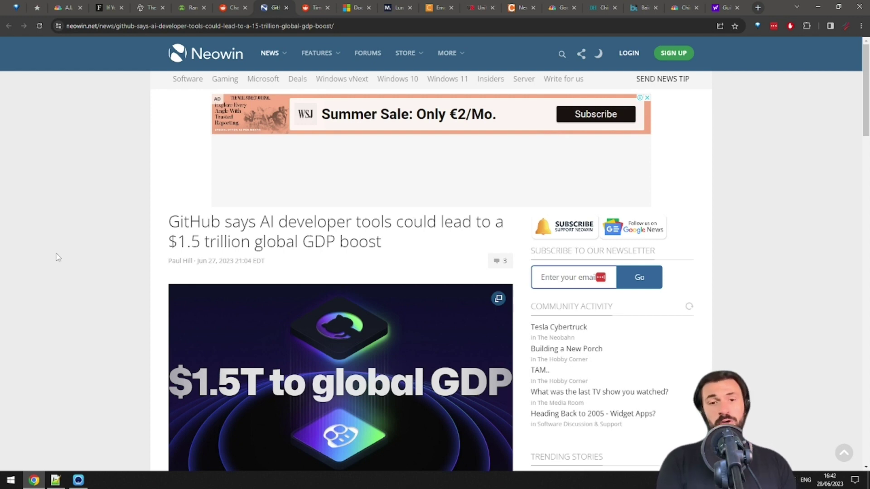
mouse_move(158, 310)
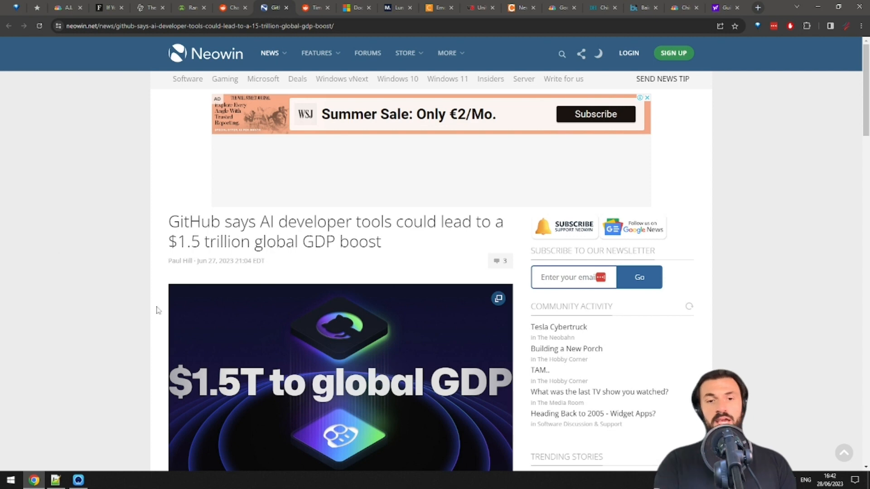
- Scroll down through the open article
scroll(down, 3)
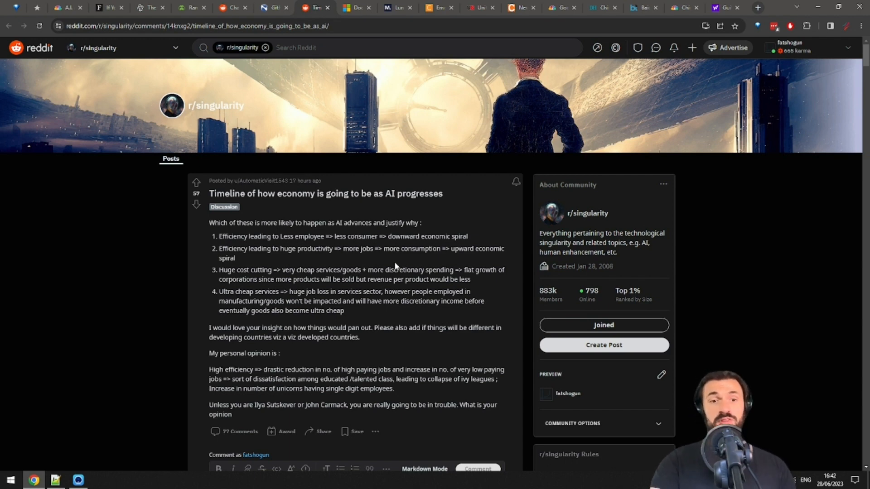
mouse_move(408, 278)
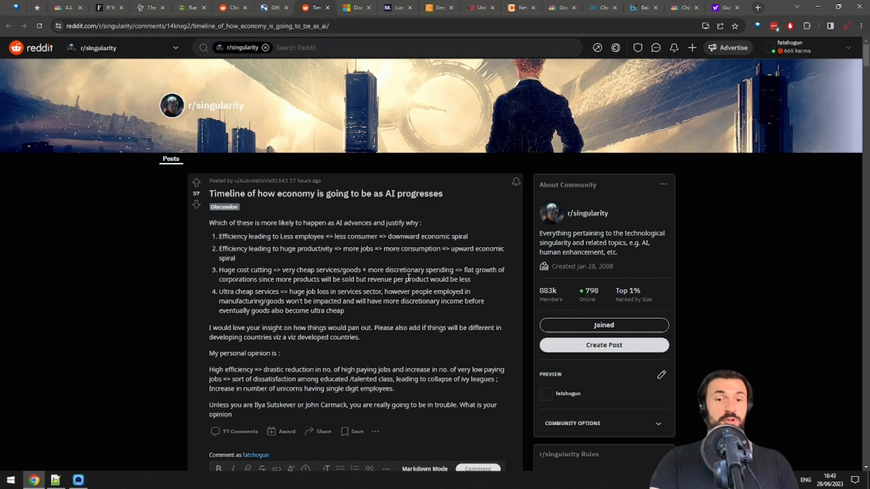
- Scroll the r/singularity economy timeline post to the author's job-loss opinion and comment box
scroll(down, 3)
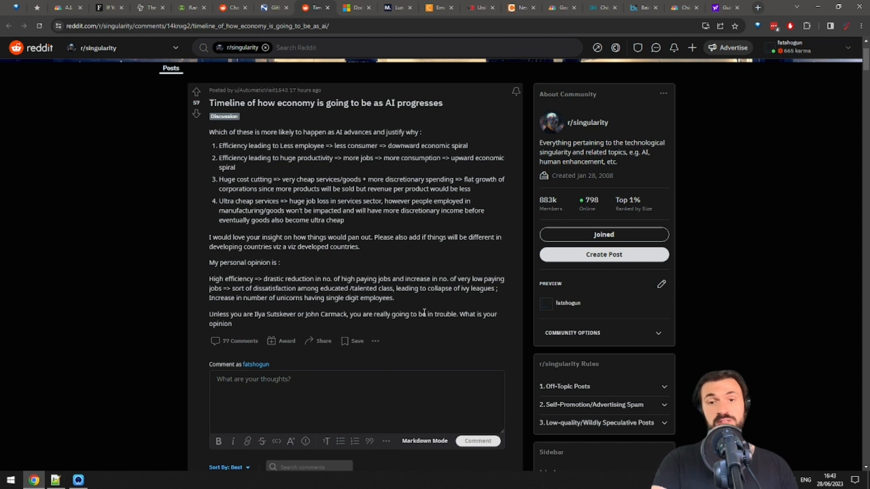
mouse_move(455, 303)
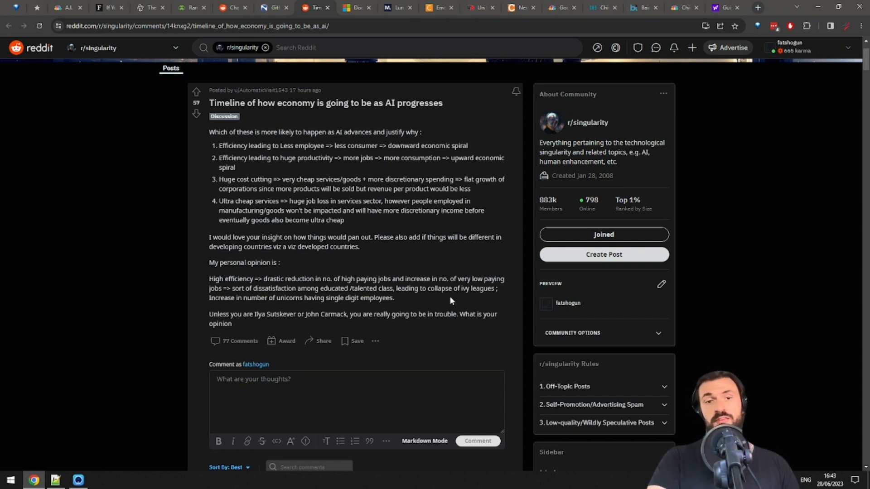
mouse_move(436, 341)
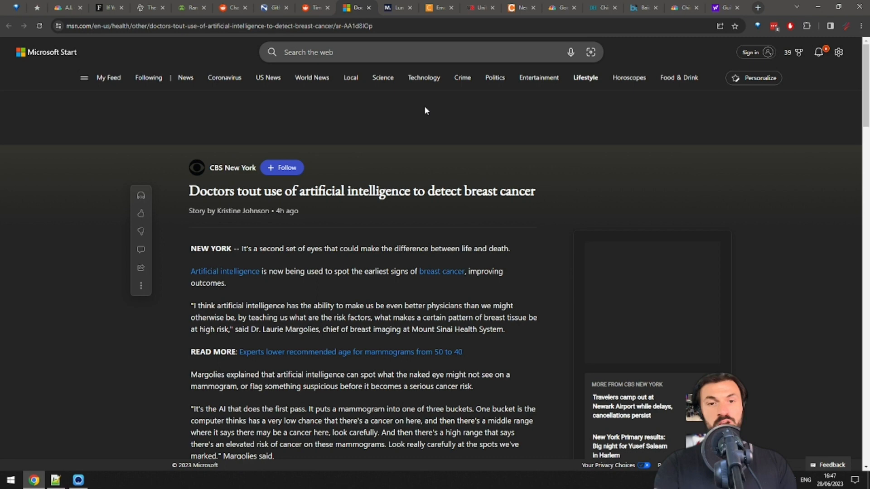
mouse_move(413, 121)
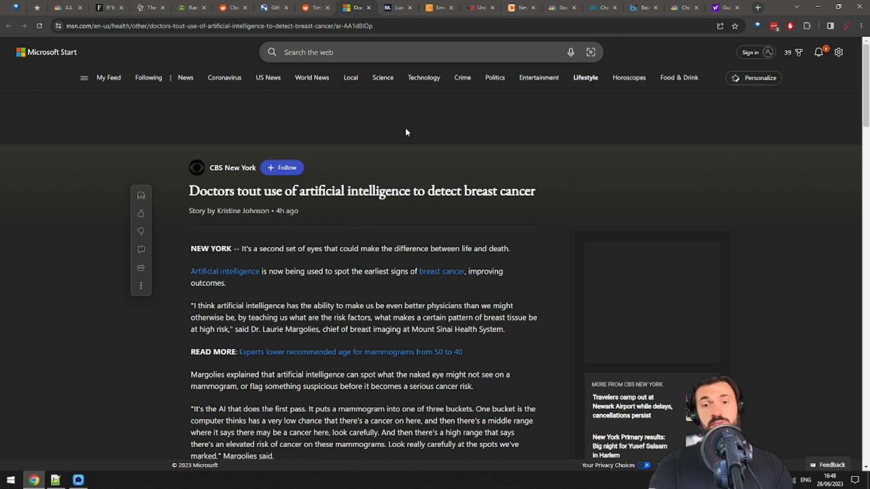
- Move from the MSN breast cancer article to The Messenger's AI-designed lung disease drug article
click(397, 7)
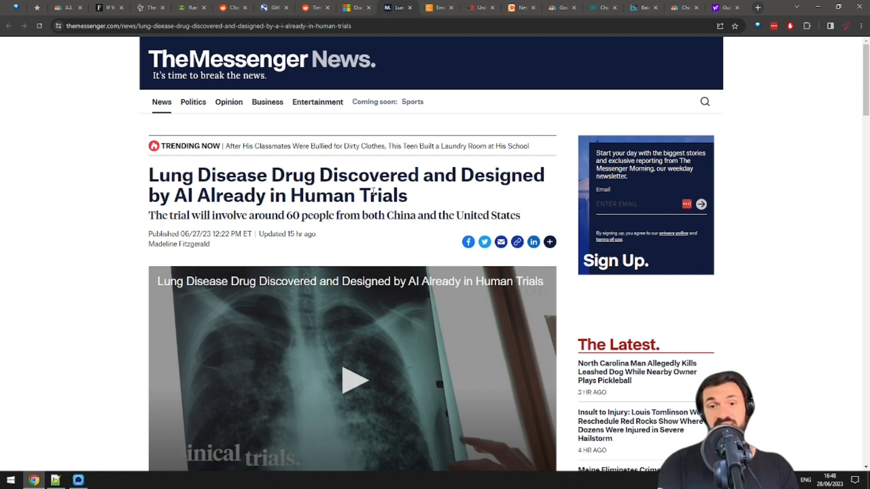
scroll(down, 3)
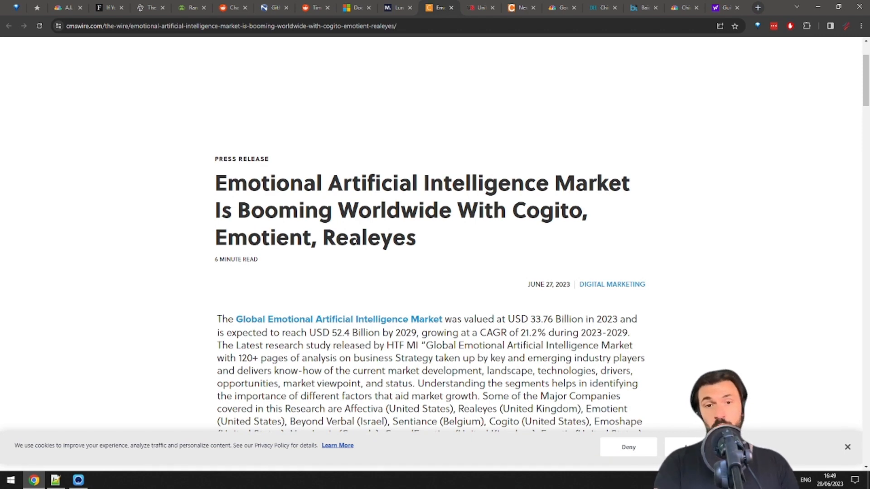
mouse_move(343, 239)
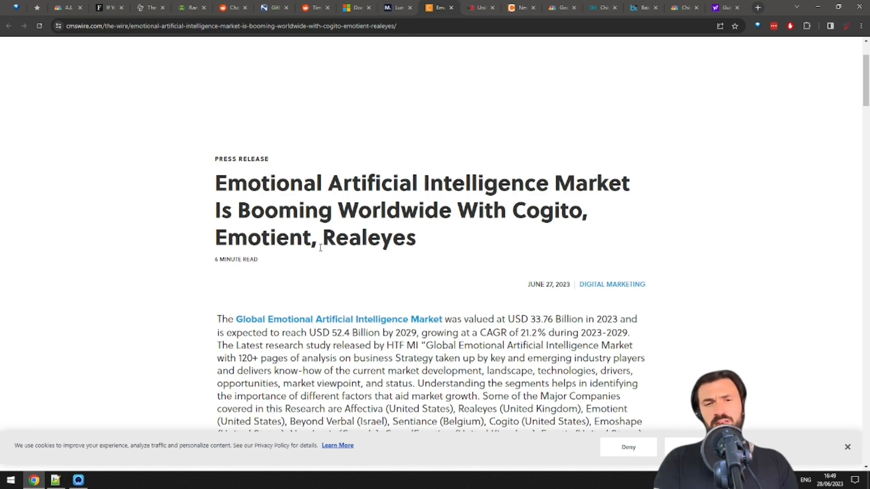
- Scroll down through the open article
scroll(down, 3)
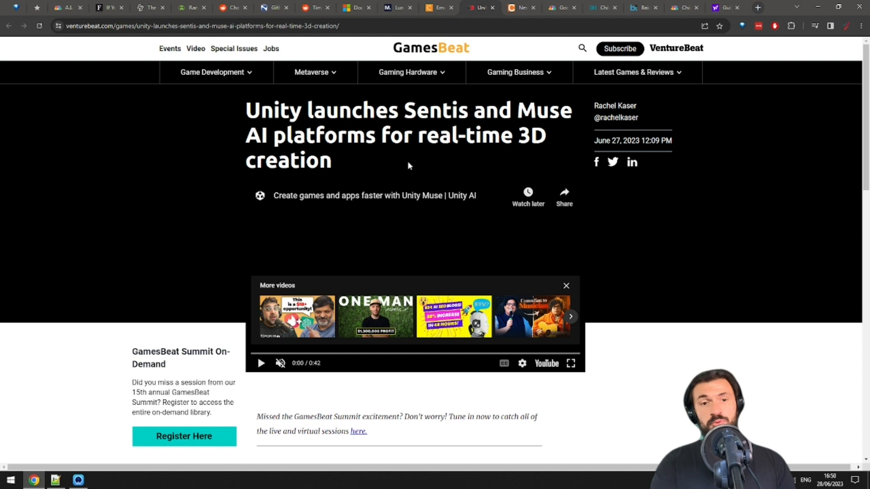
mouse_move(262, 377)
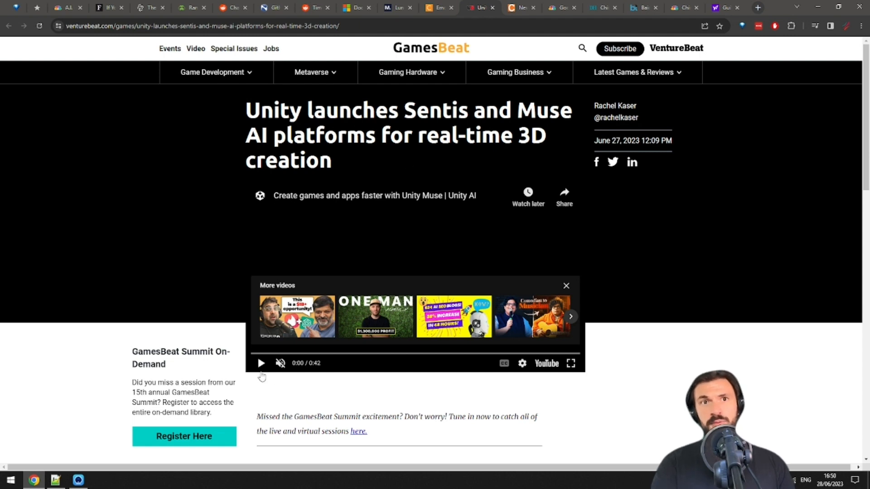
- Play VentureBeat's Unity Muse demo video, then switch to Caltech's bioinspired robot article
click(261, 363)
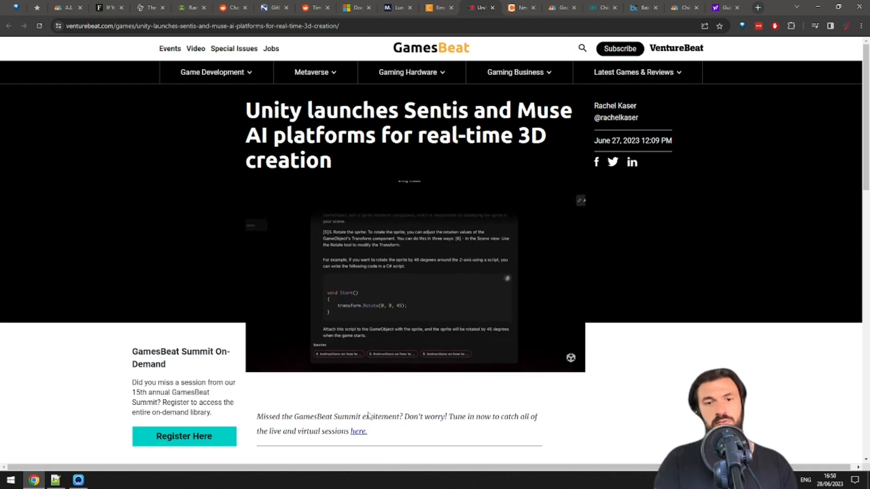
click(415, 292)
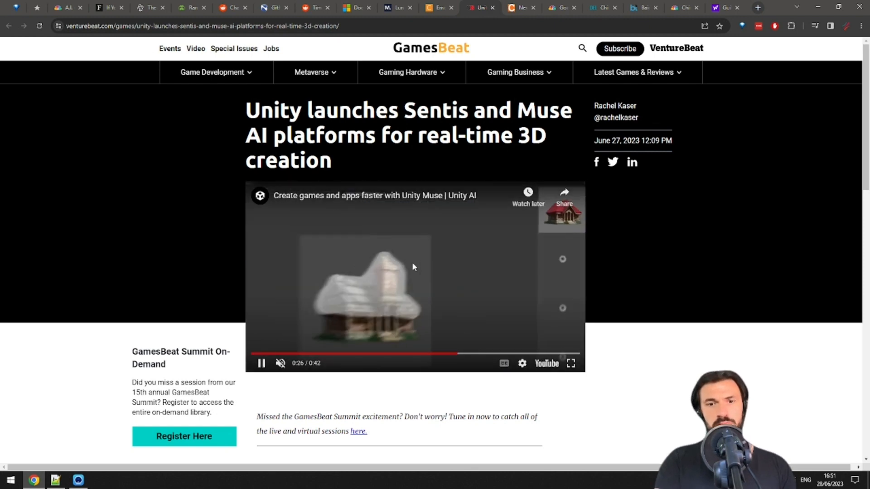
click(520, 7)
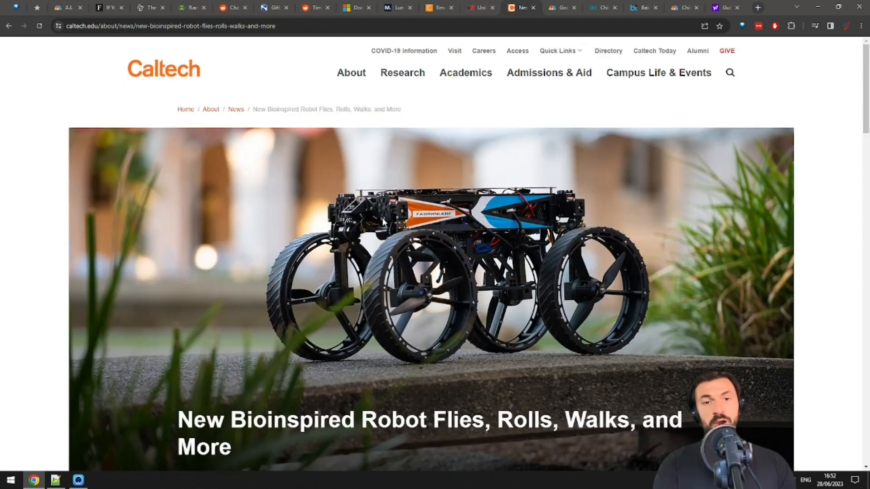
- Scroll down the Caltech bioinspired robot article to the embedded M4 Morphobot video
scroll(down, 3)
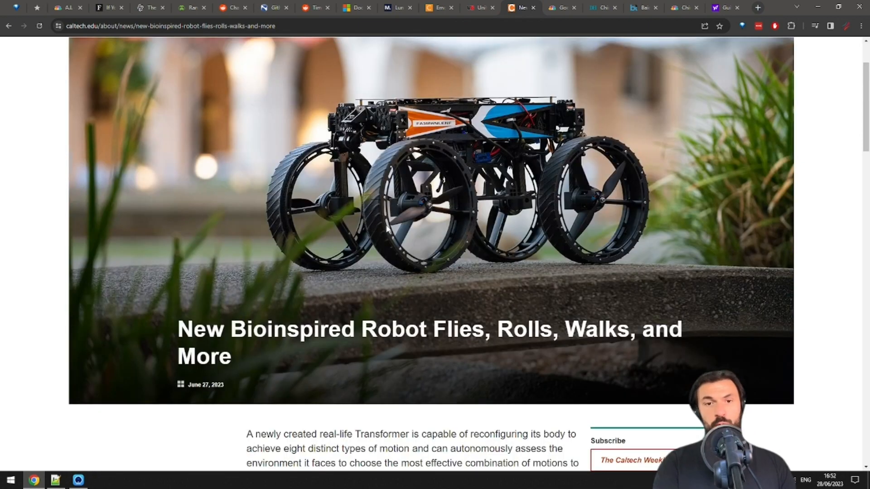
mouse_move(388, 235)
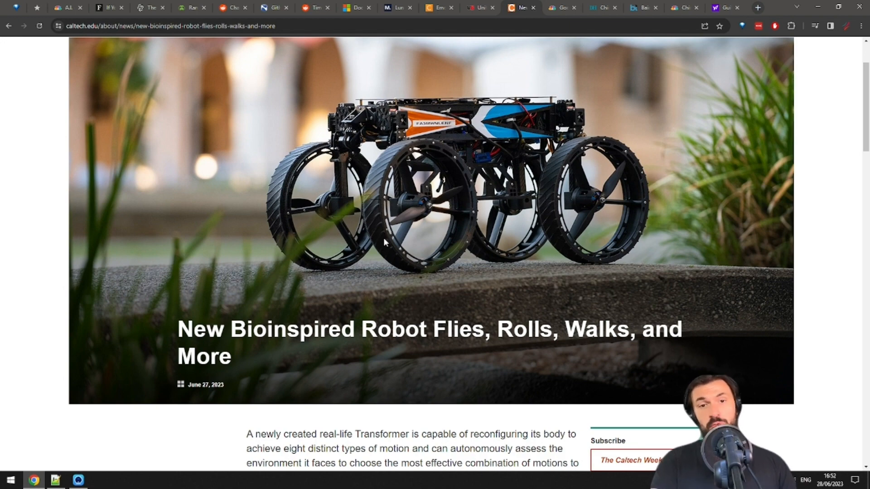
scroll(down, 3)
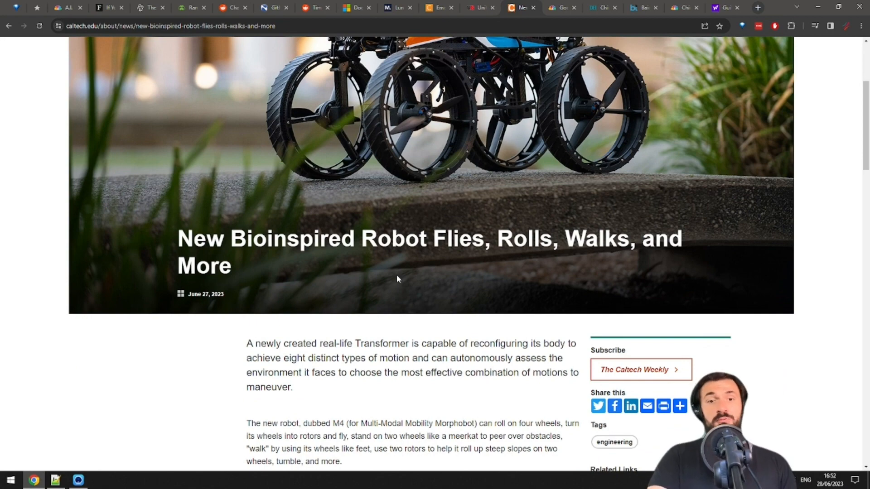
scroll(down, 3)
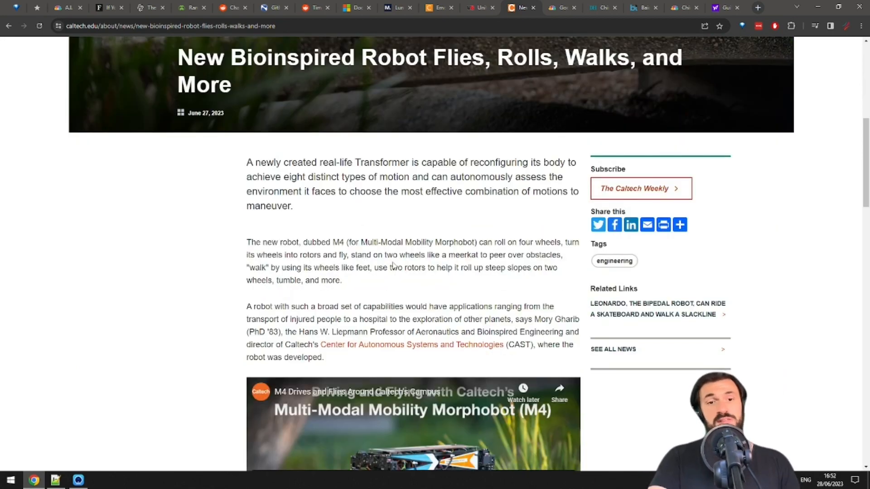
scroll(down, 3)
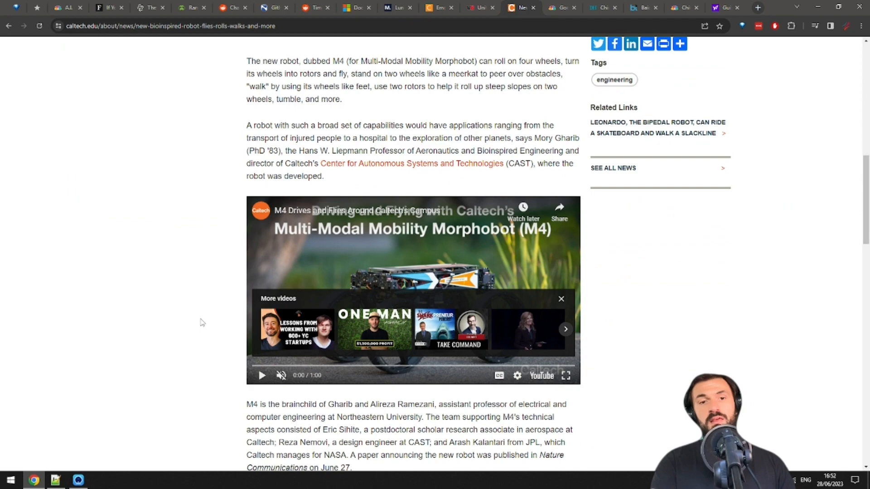
scroll(up, 3)
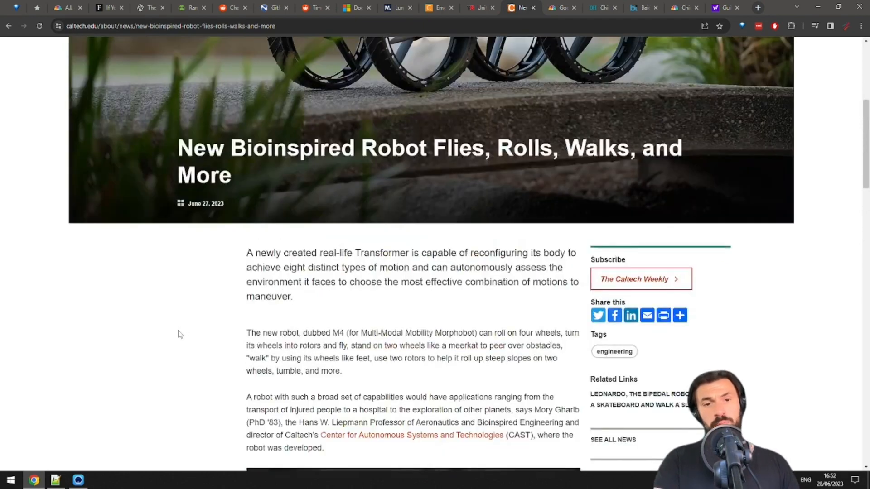
scroll(down, 3)
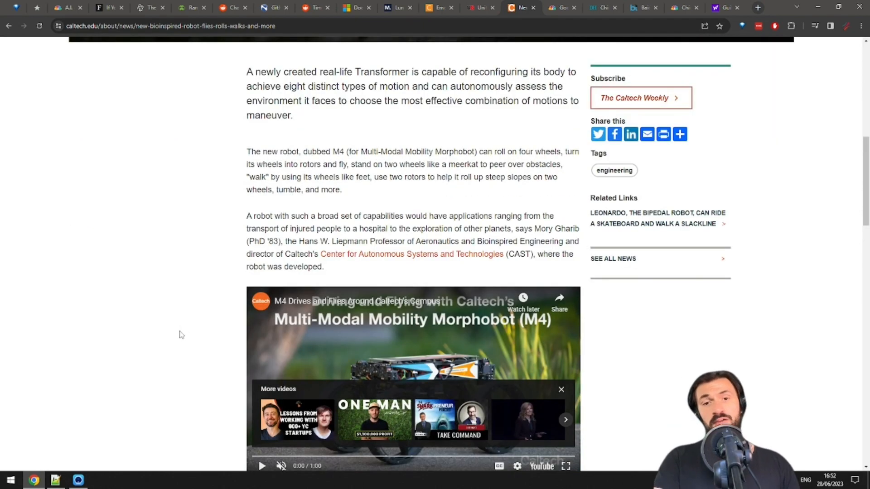
scroll(down, 3)
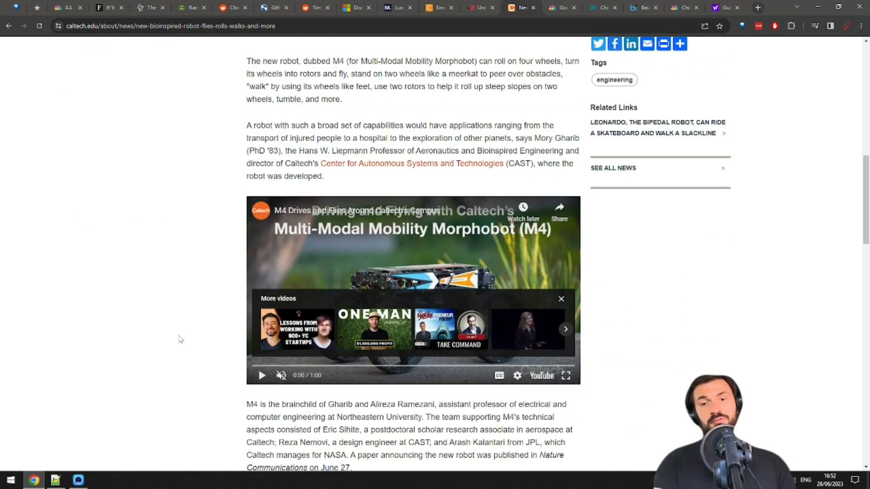
mouse_move(184, 327)
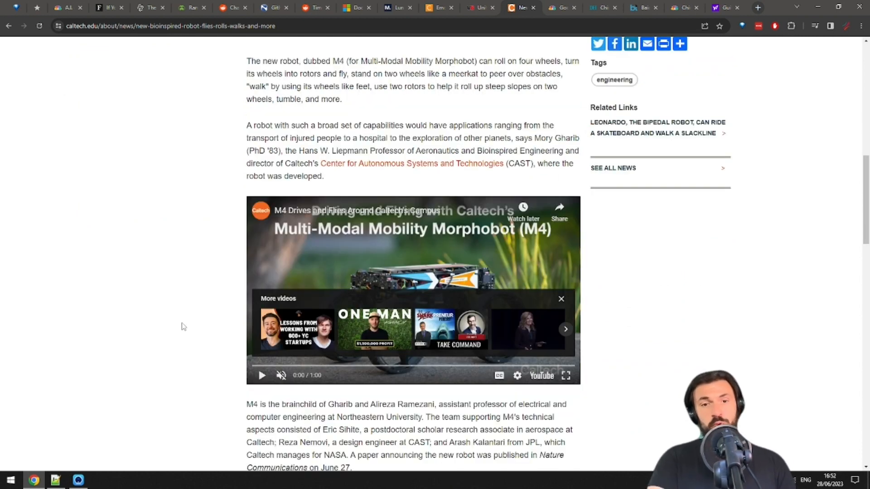
scroll(down, 3)
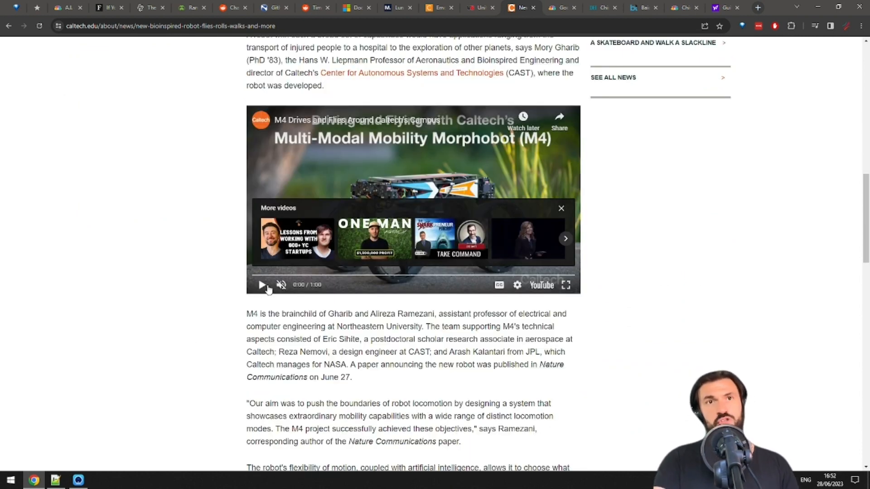
- Play the M4 robot video, then move to the CNBC article on Google's EU talks
click(561, 208)
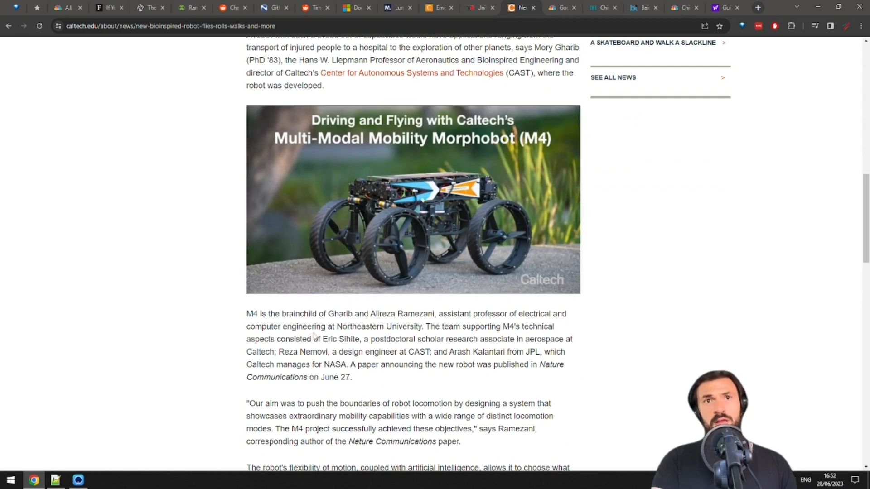
click(413, 200)
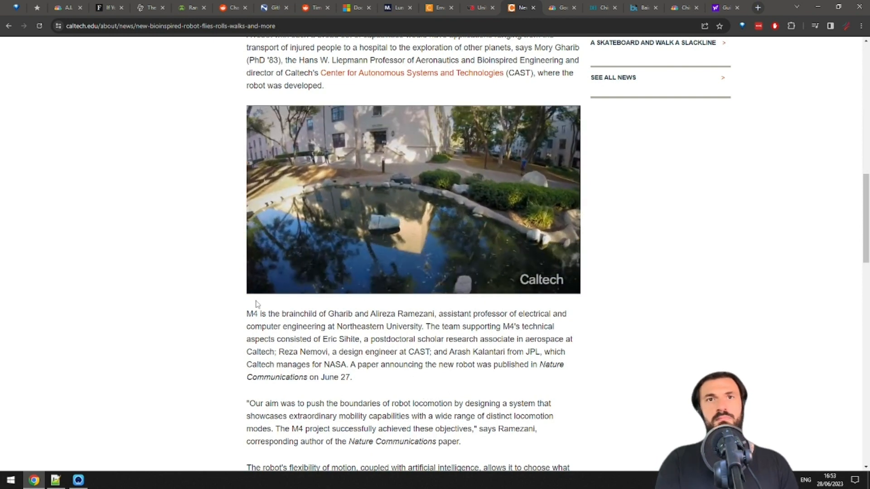
click(413, 200)
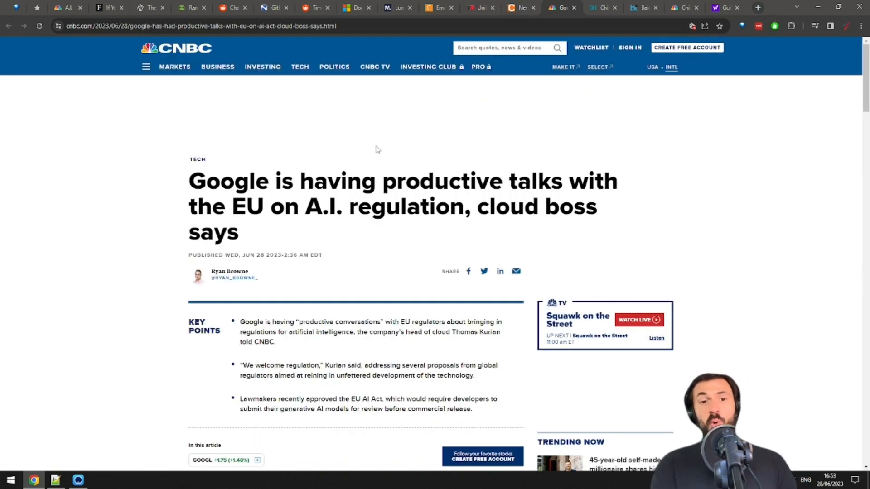
mouse_move(388, 153)
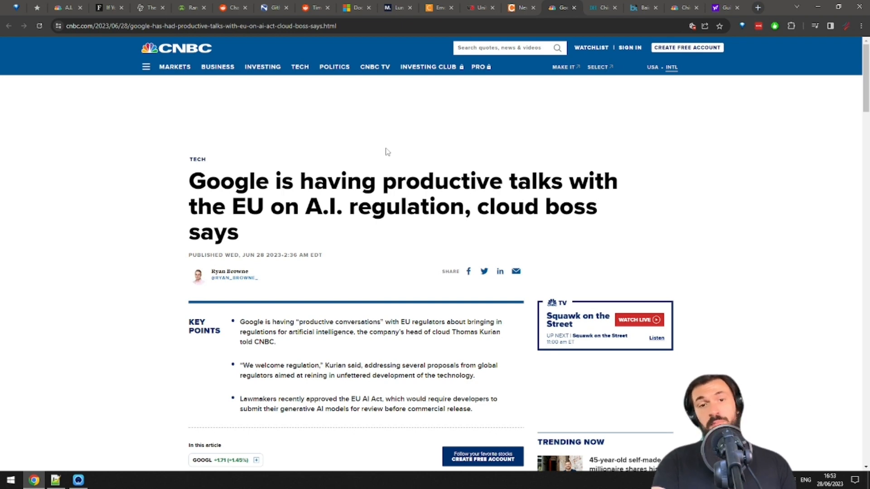
mouse_move(372, 163)
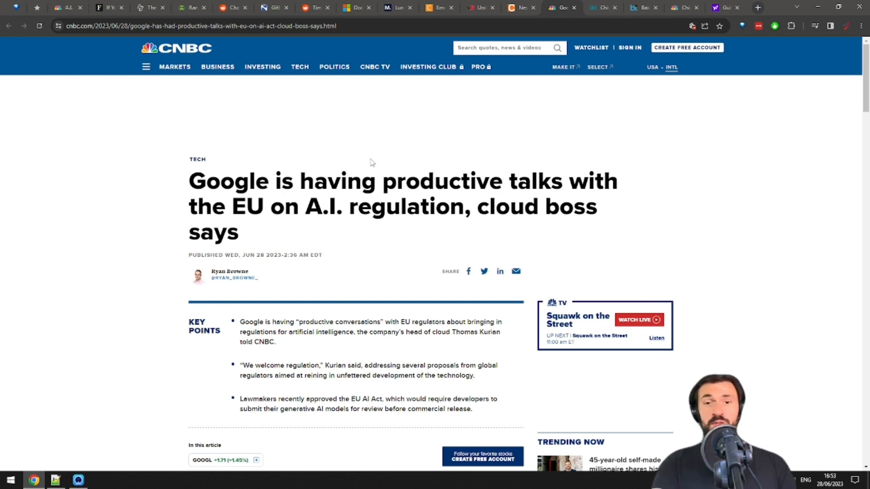
mouse_move(388, 210)
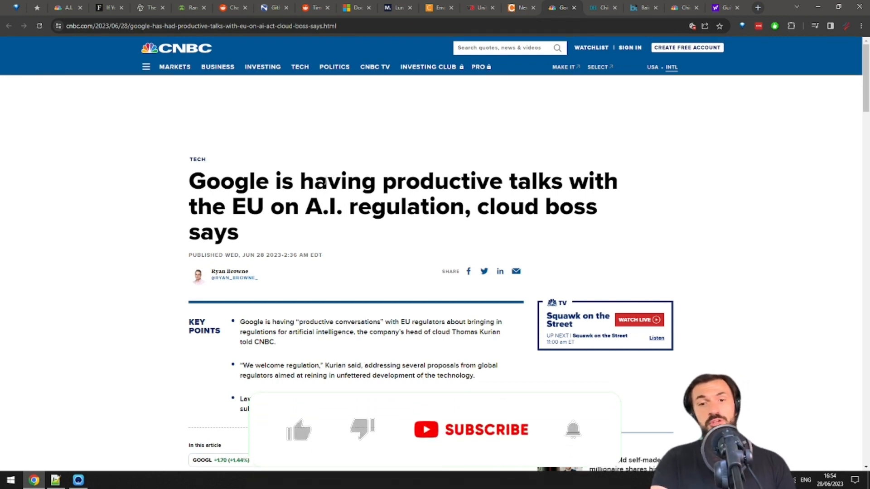
- Scroll down through CNBC's 'Google is having productive talks with the EU on A.I. regulation'
scroll(down, 3)
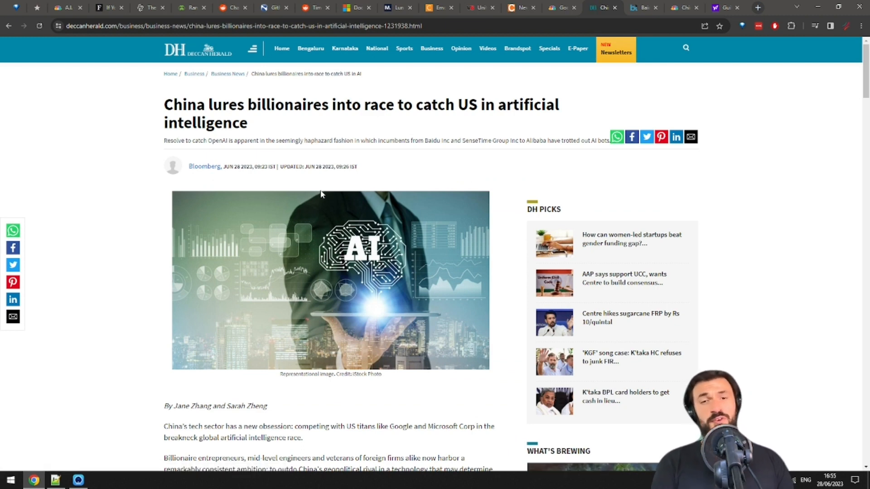
mouse_move(324, 201)
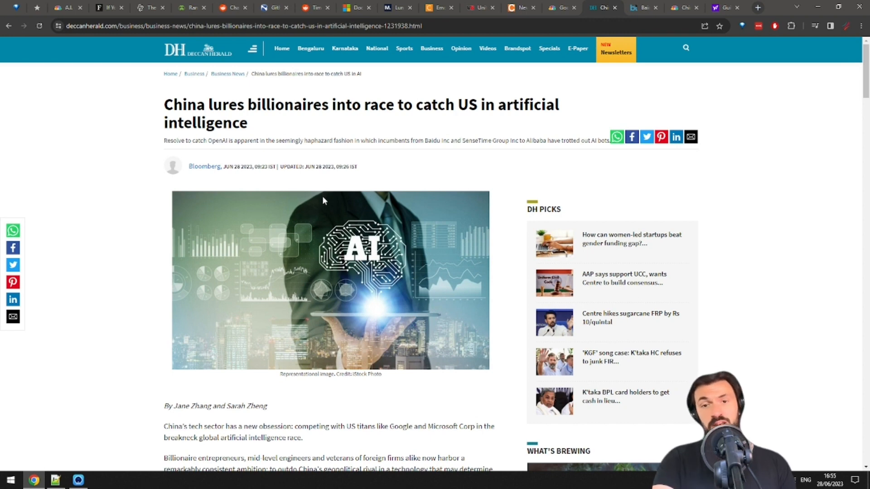
mouse_move(330, 228)
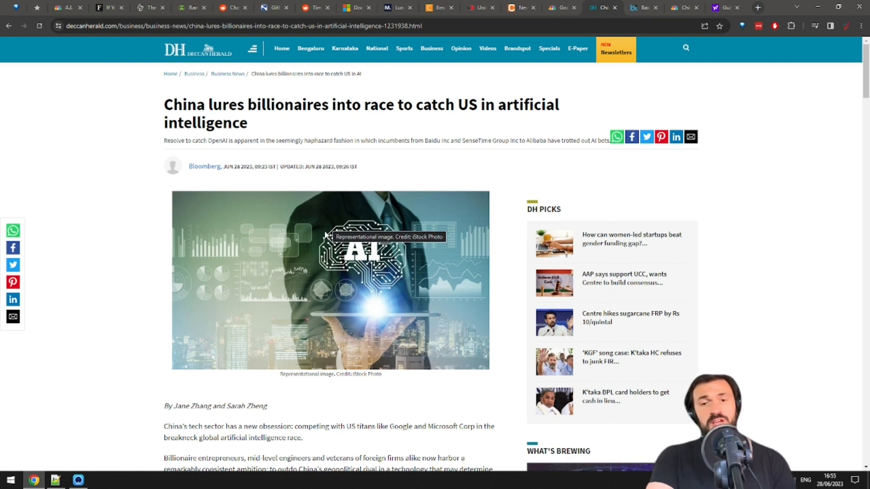
mouse_move(326, 235)
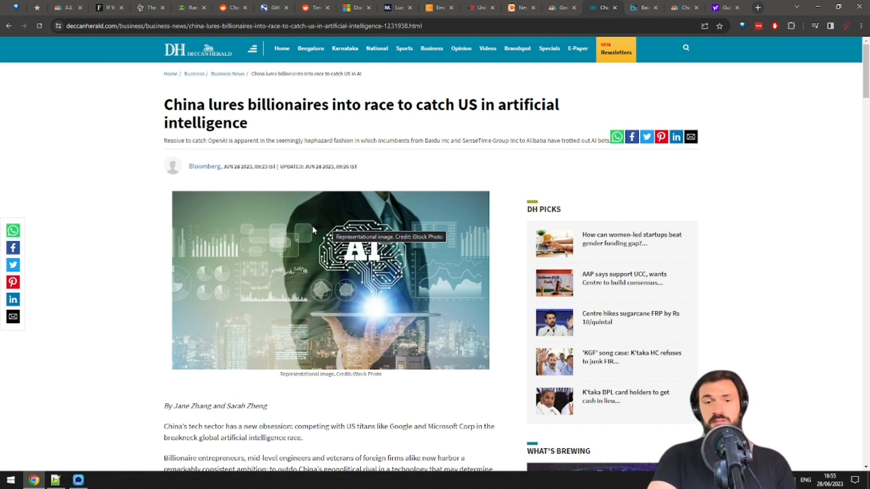
mouse_move(314, 222)
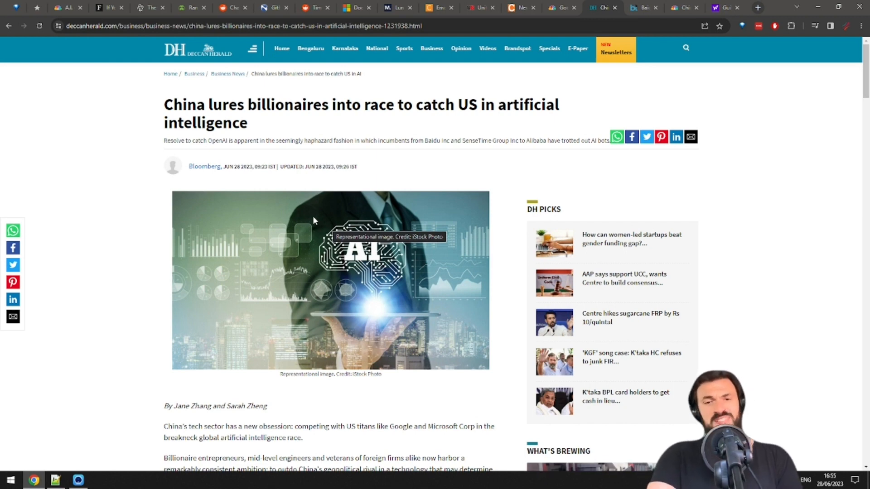
mouse_move(308, 227)
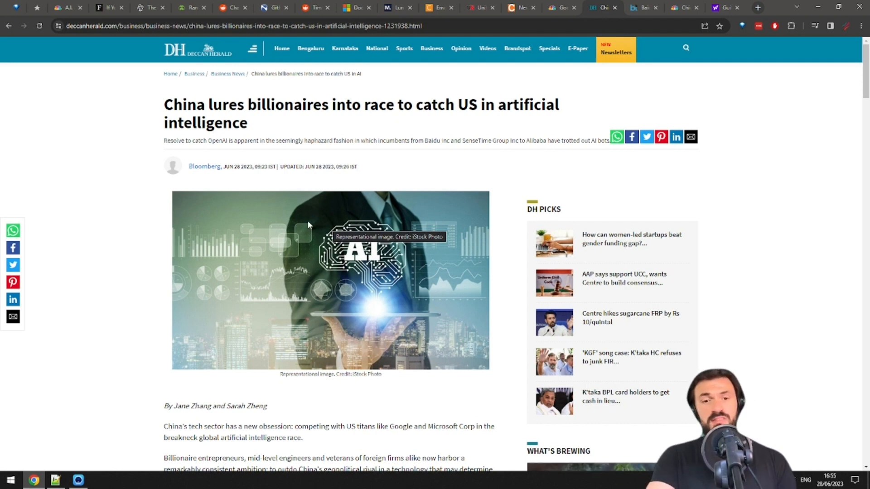
mouse_move(329, 205)
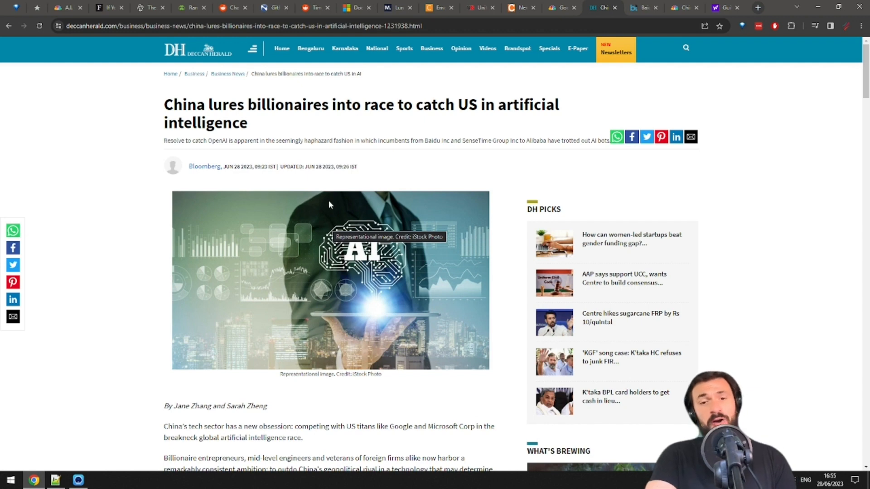
mouse_move(324, 207)
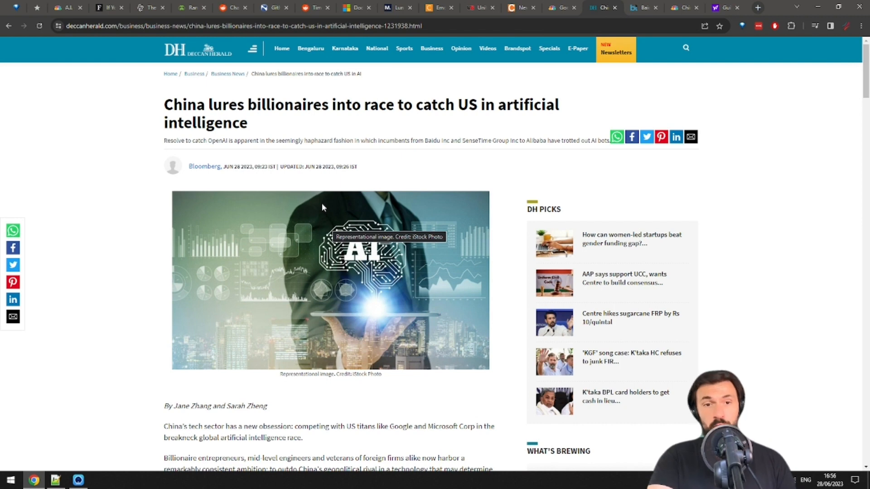
- Switch to the Business Today Baidu Ernie article and scroll past the lead image
click(643, 8)
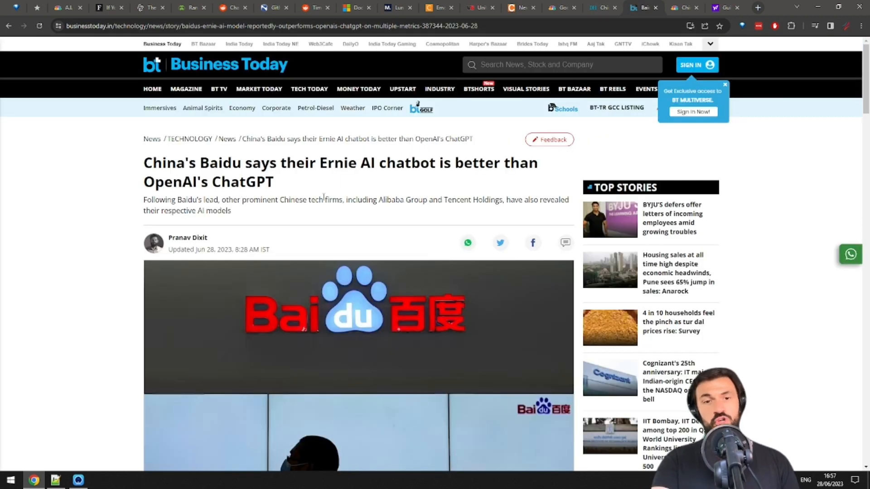
mouse_move(372, 230)
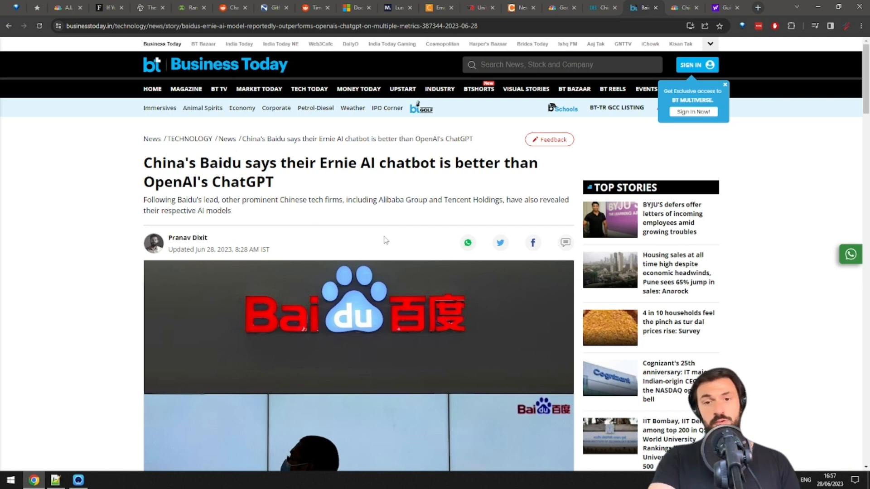
mouse_move(384, 246)
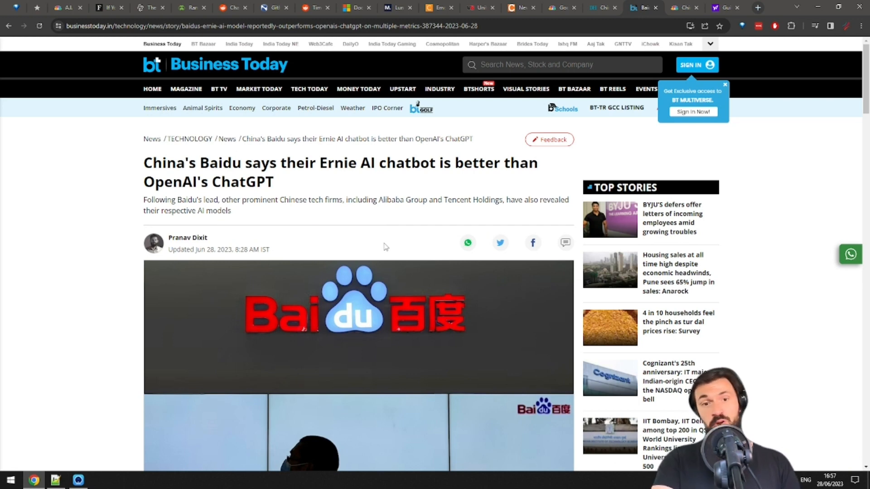
mouse_move(385, 257)
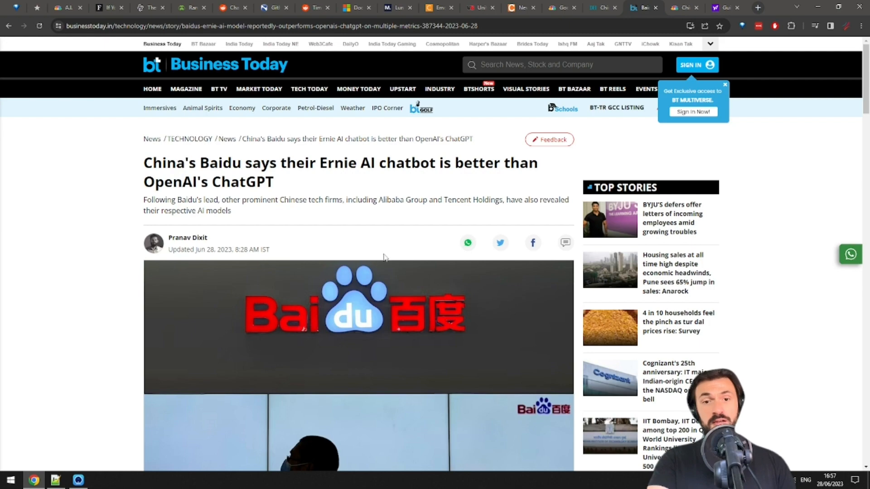
scroll(down, 3)
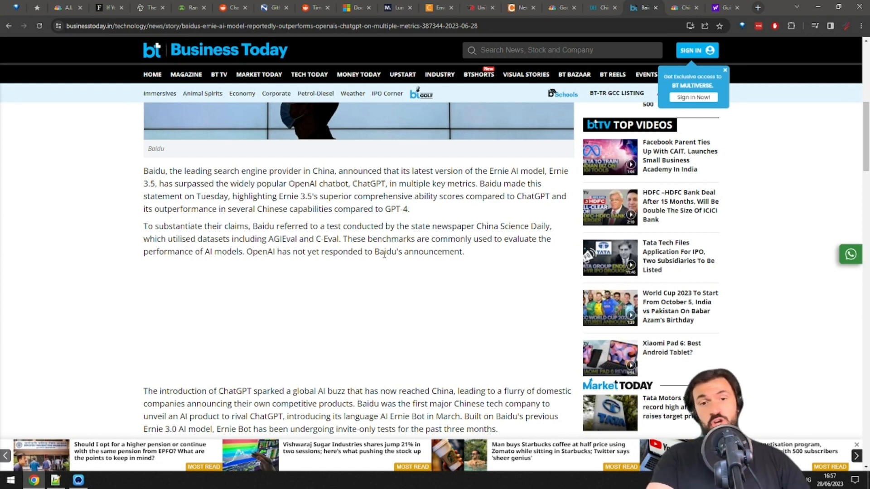
scroll(down, 3)
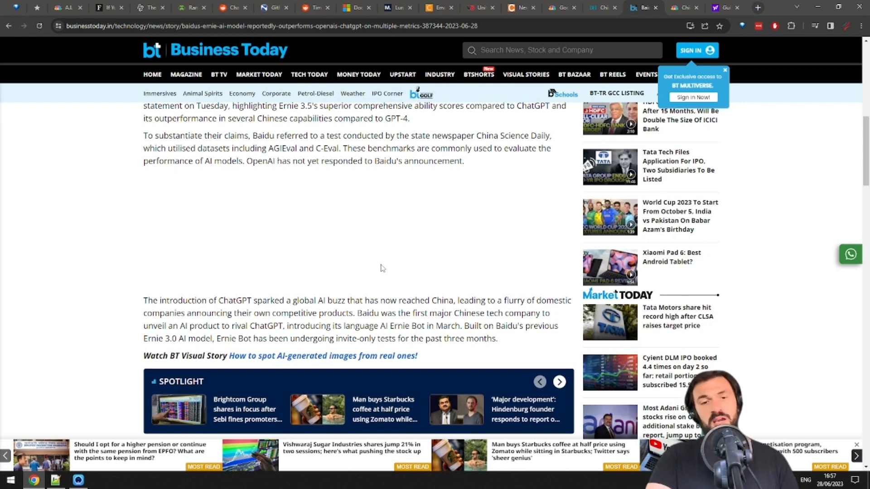
mouse_move(378, 262)
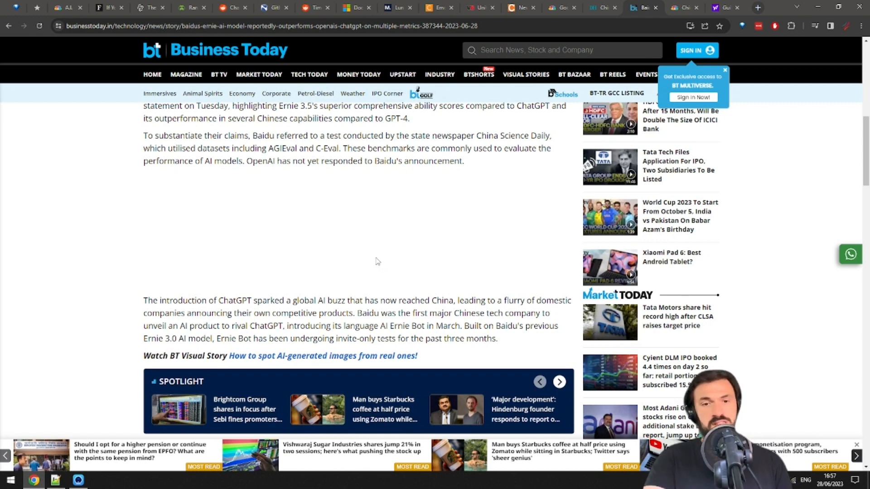
- Switch to the CNBC tab 'Chinese A.I. stocks fall as U.S. reportedly weighs curbs on chip exports'
click(683, 8)
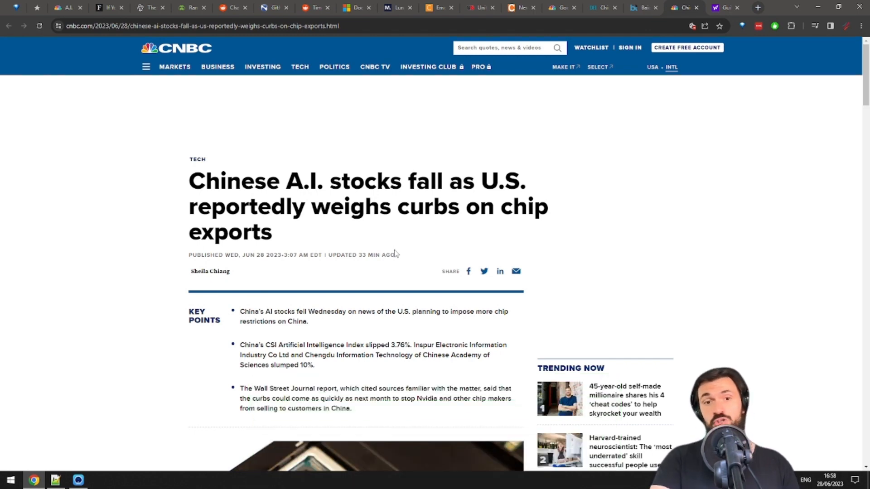
mouse_move(383, 269)
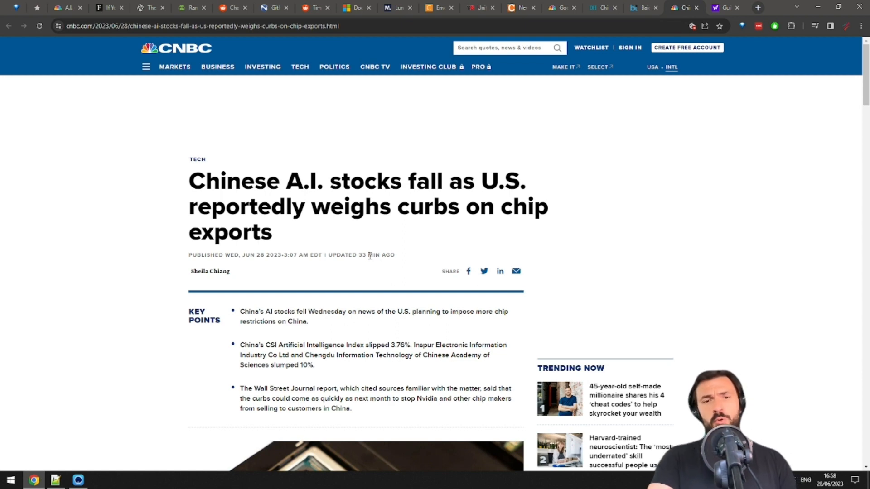
mouse_move(358, 268)
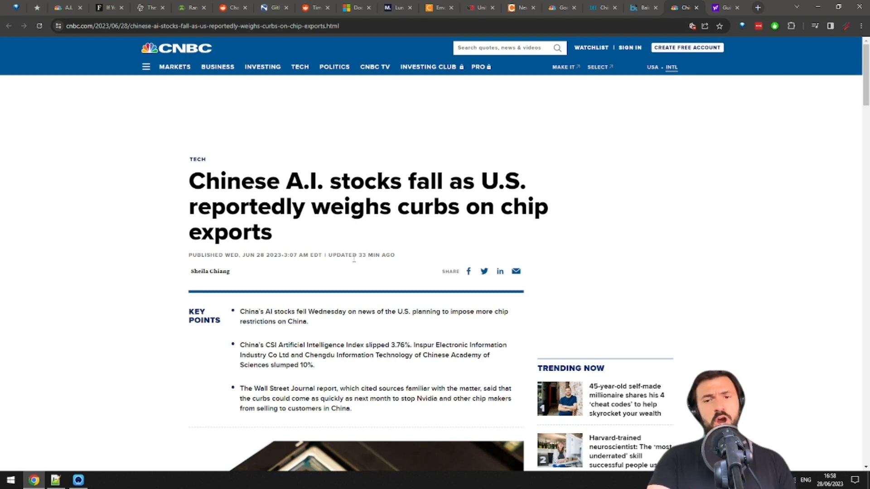
mouse_move(371, 274)
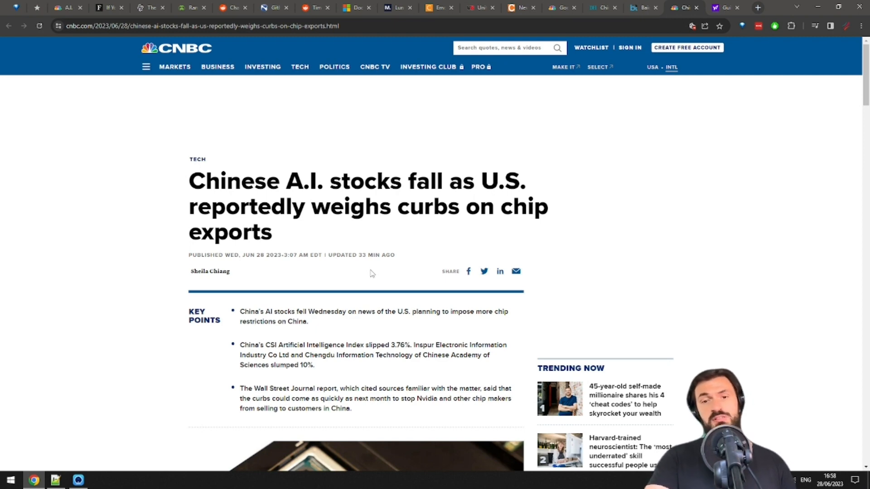
mouse_move(363, 273)
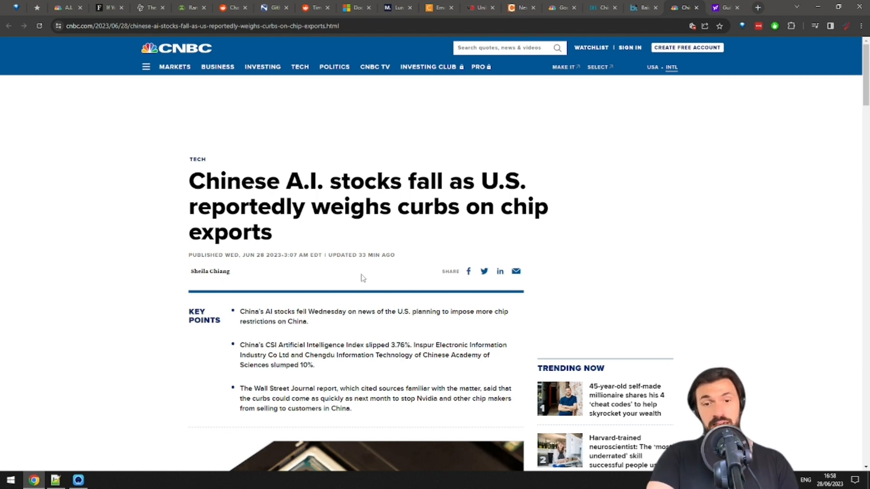
mouse_move(370, 284)
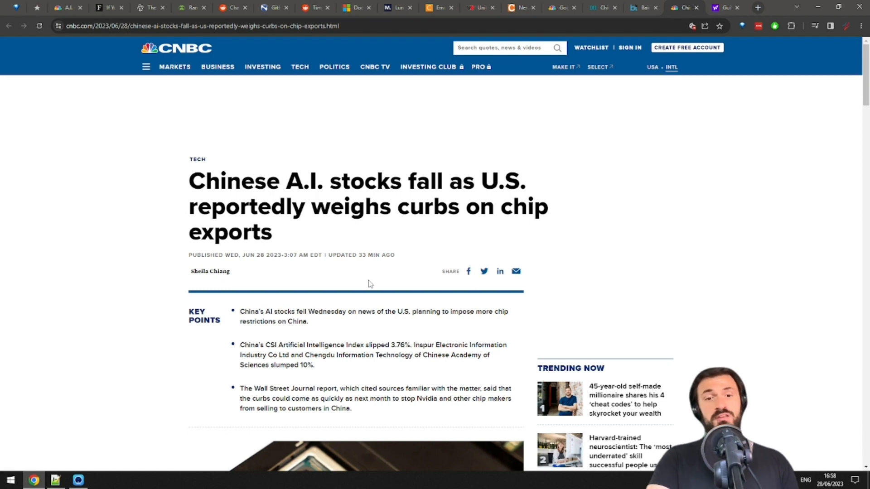
mouse_move(372, 289)
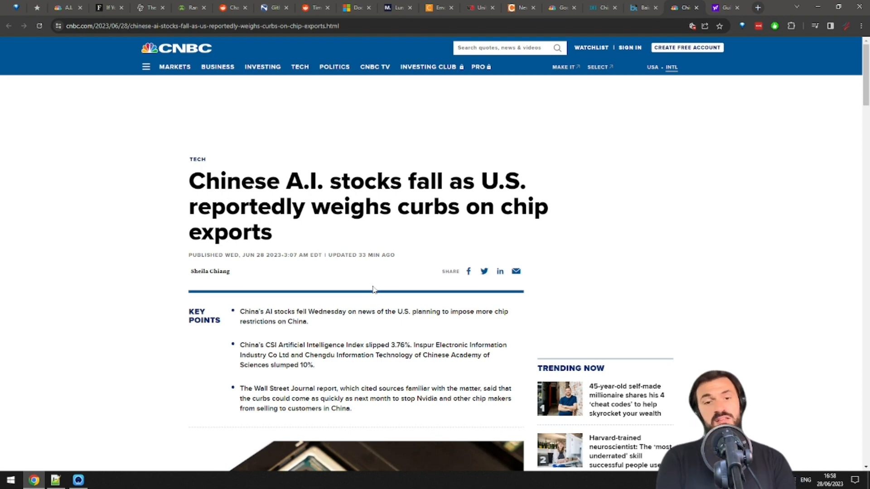
- Switch to the Yahoo News Guillermo del Toro article and scroll until its photo is fully visible
click(722, 7)
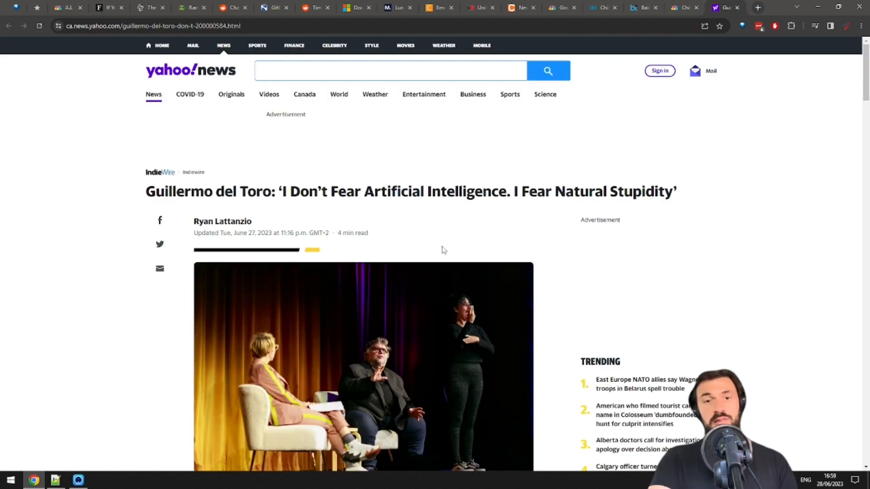
mouse_move(413, 271)
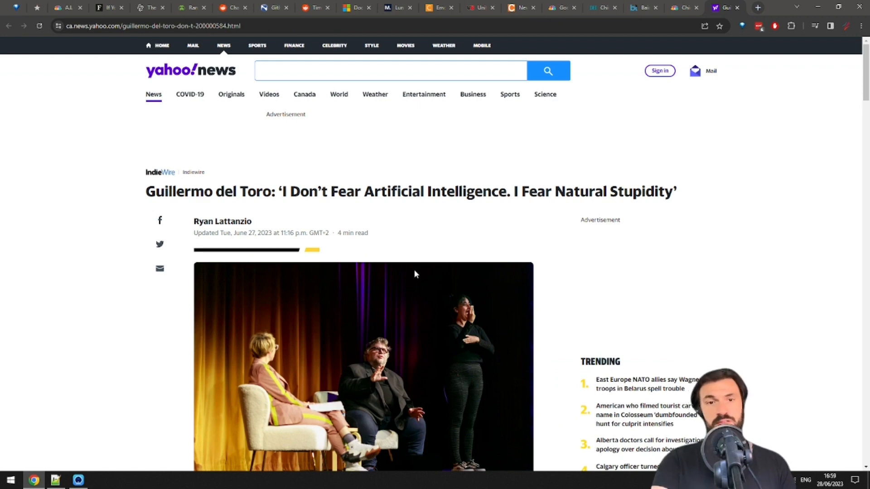
mouse_move(412, 279)
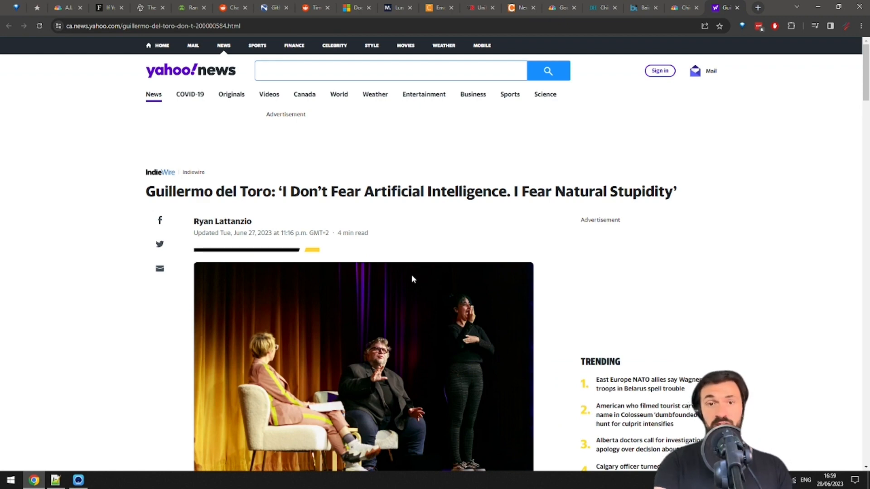
mouse_move(387, 276)
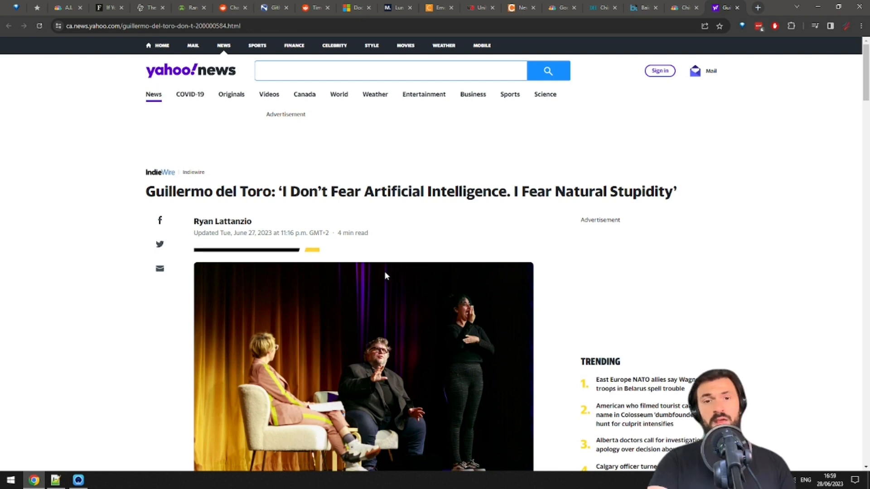
mouse_move(350, 271)
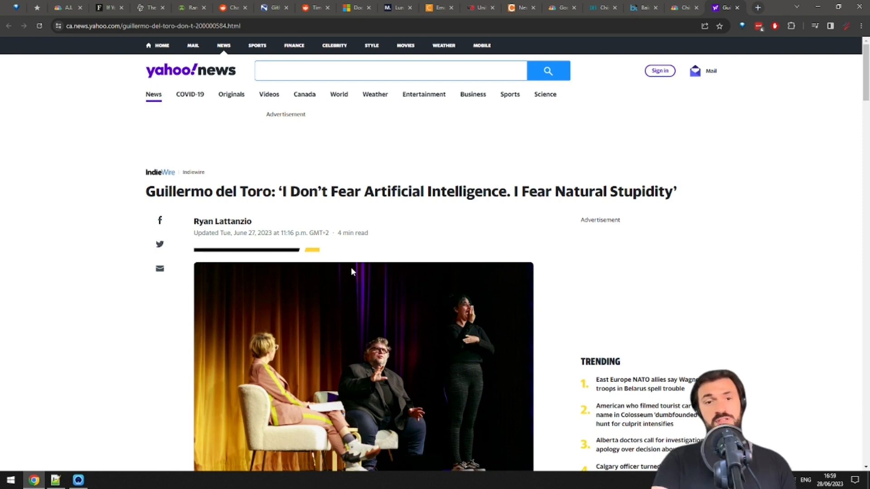
mouse_move(294, 297)
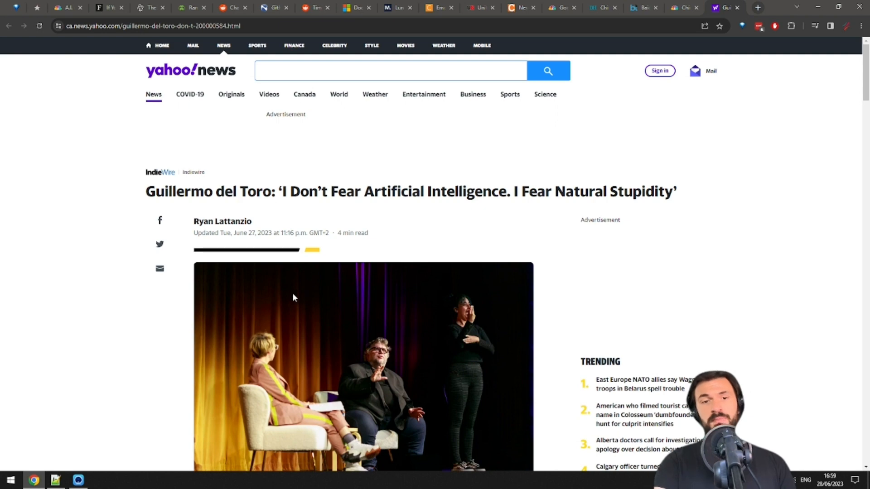
scroll(down, 3)
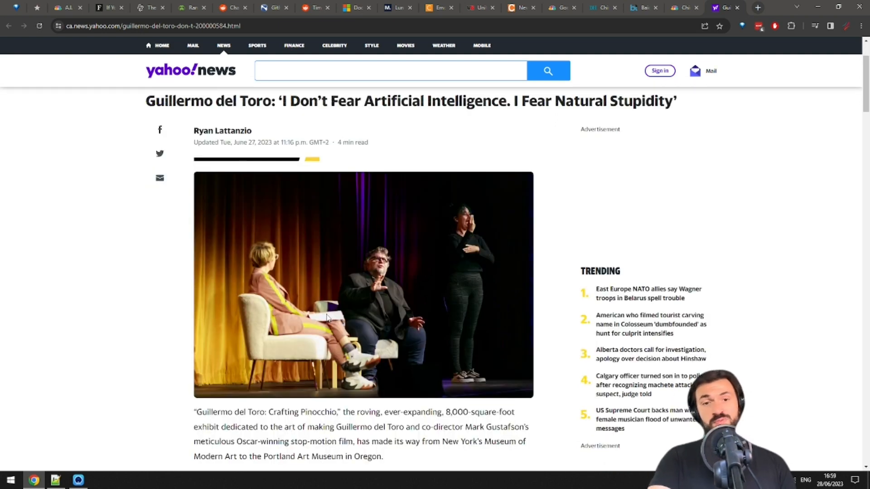